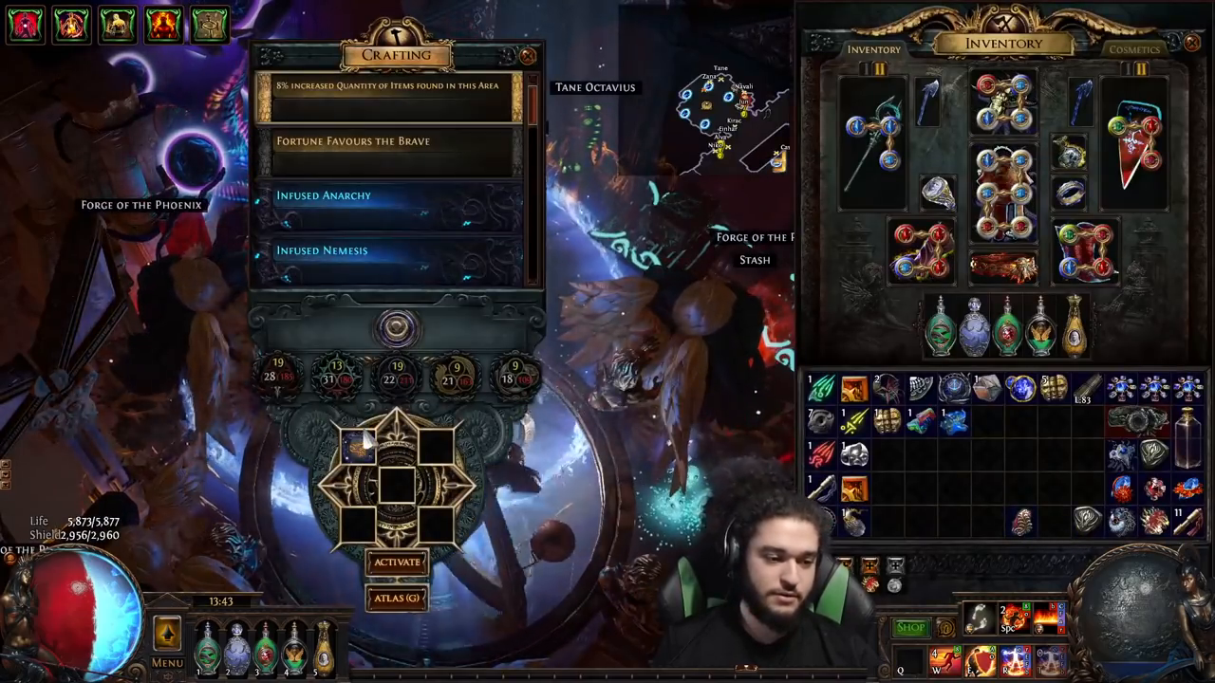
# Step: Activate the map device to open the Forge of the Phoenix portal
pyautogui.click(414, 562)
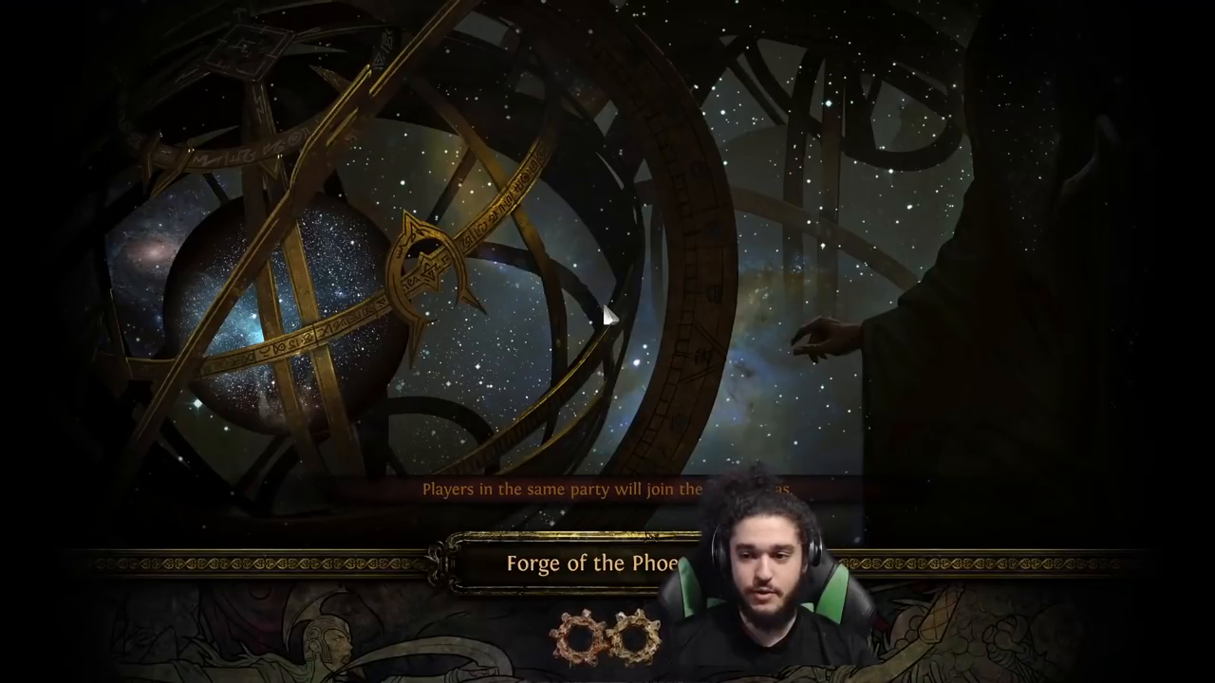
pyautogui.moveTo(796, 274)
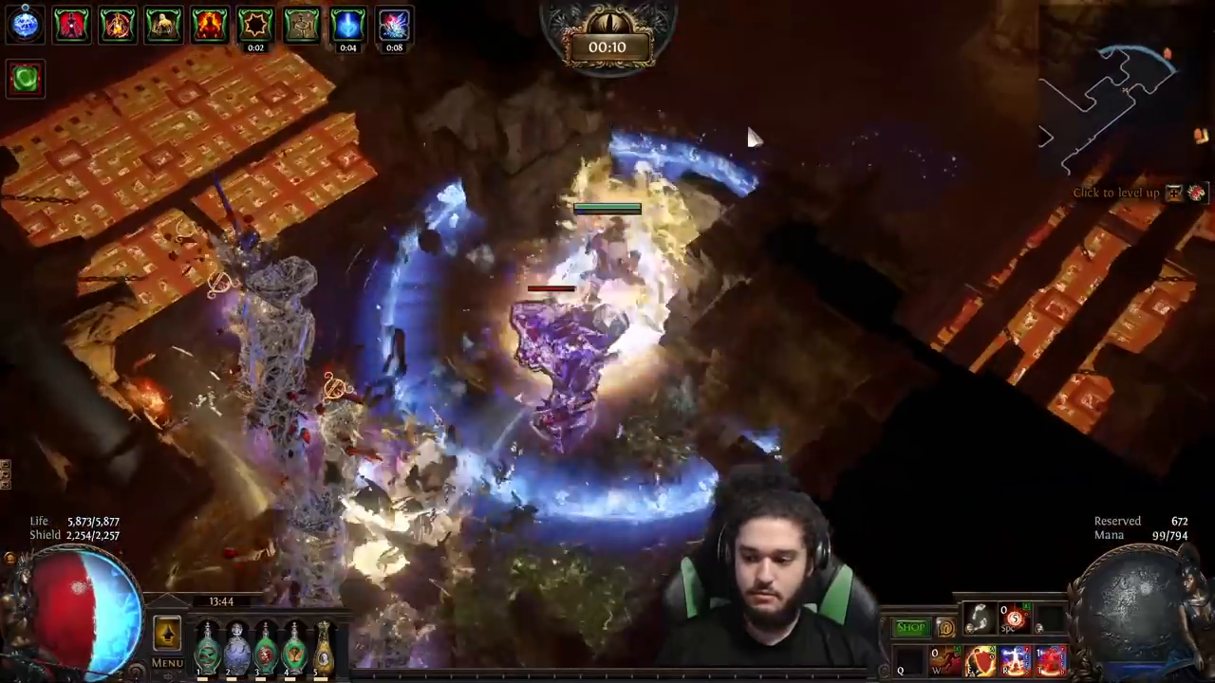
# Step: Return from Highgate to the hideout via the waypoint, then switch to Path of Building
pyautogui.press('i')
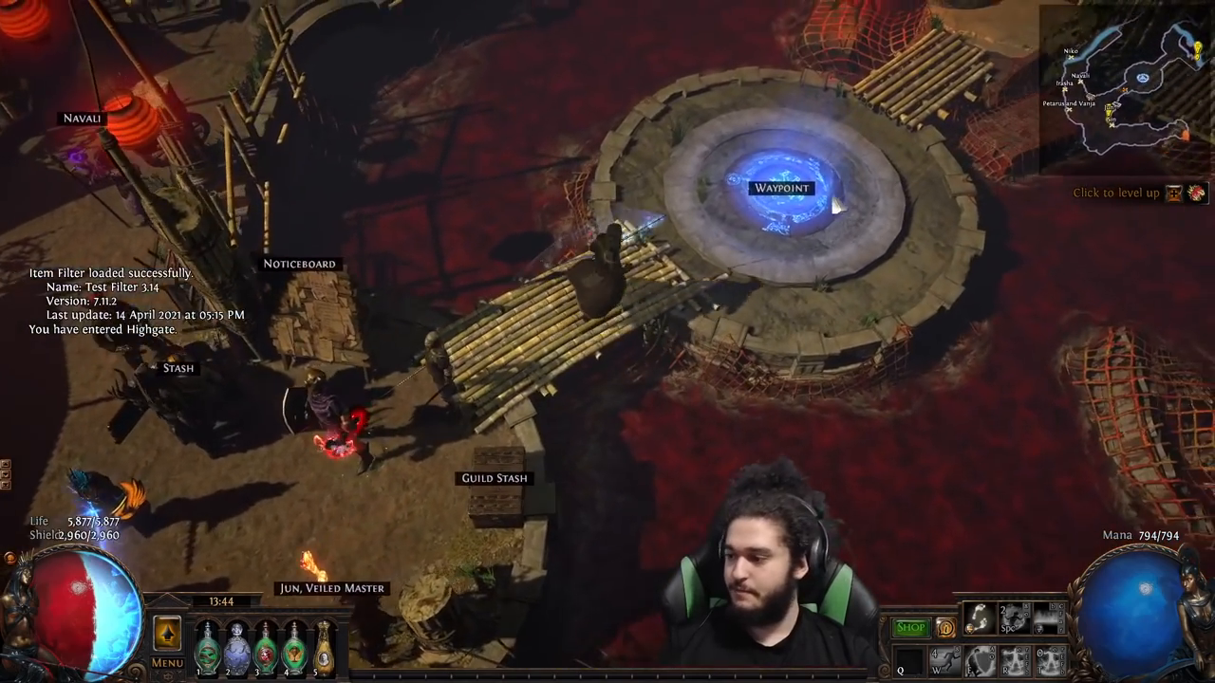
pyautogui.click(776, 186)
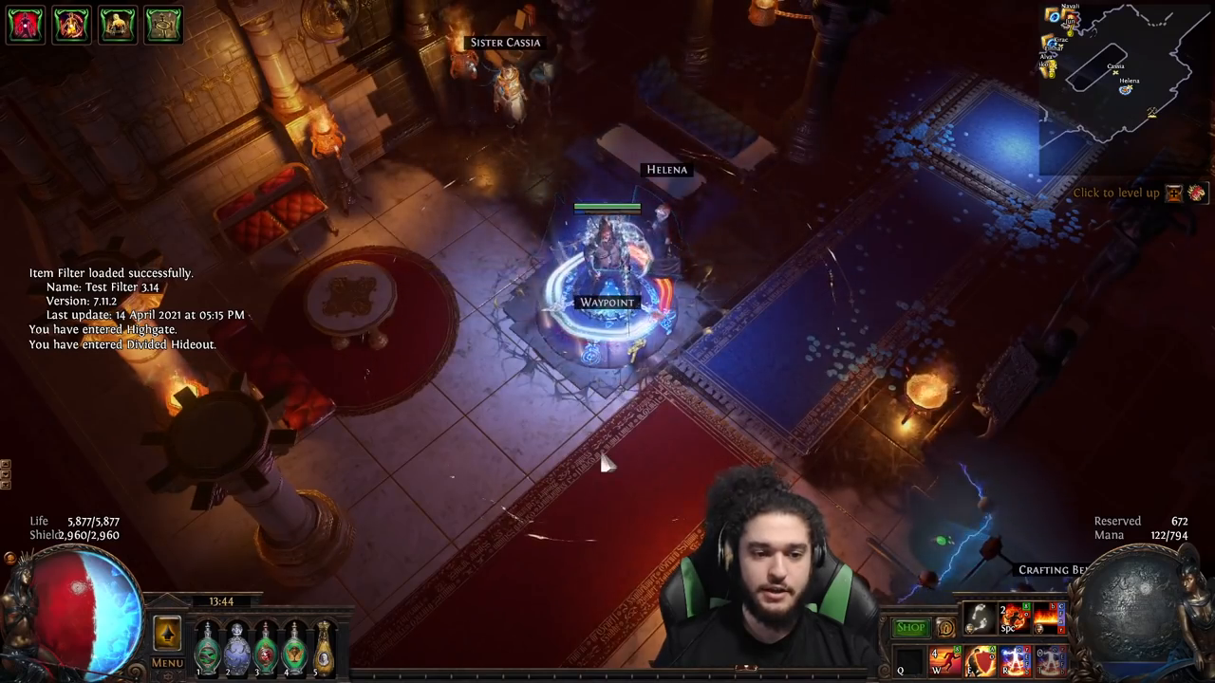
pyautogui.press('alt+tab')
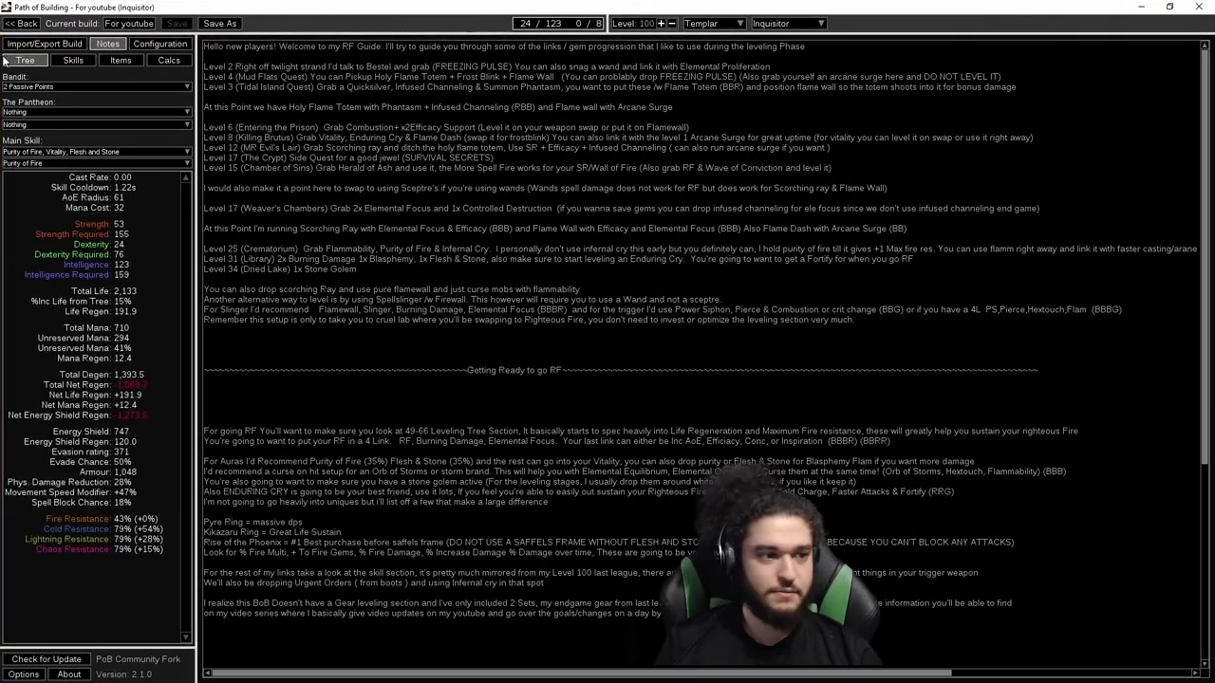
# Step: Show the passive tree and load the 49-66 'Swapping to RF' tree variant
pyautogui.click(28, 61)
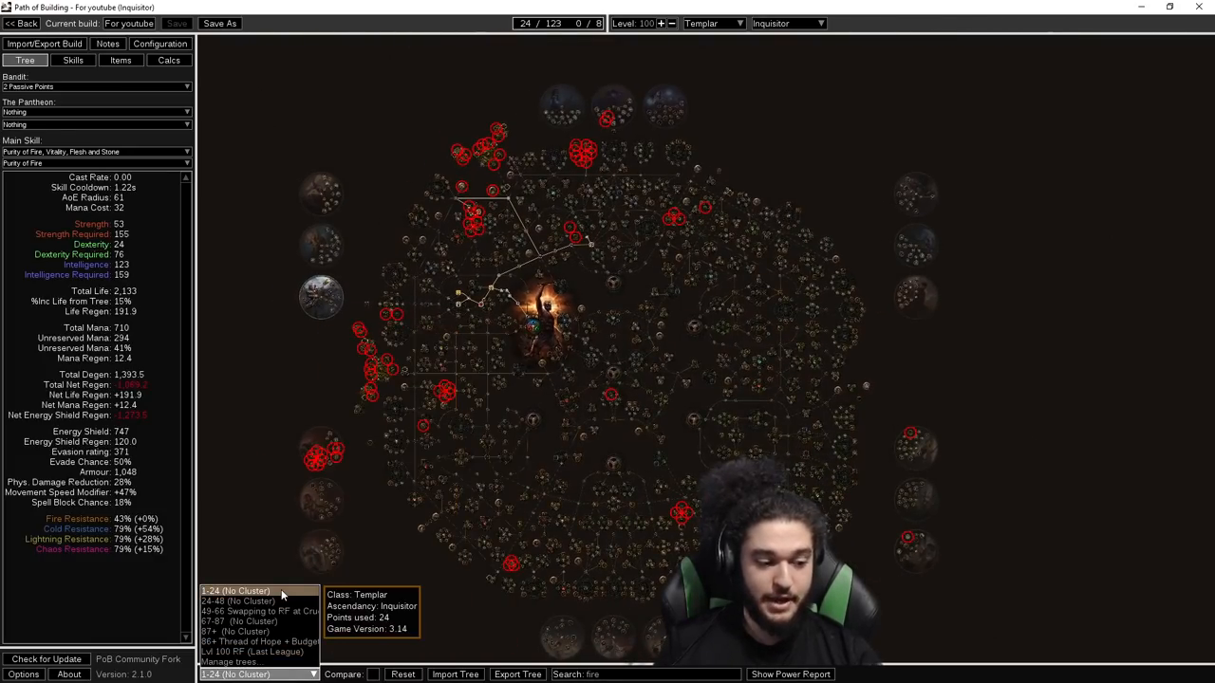
pyautogui.moveTo(256, 607)
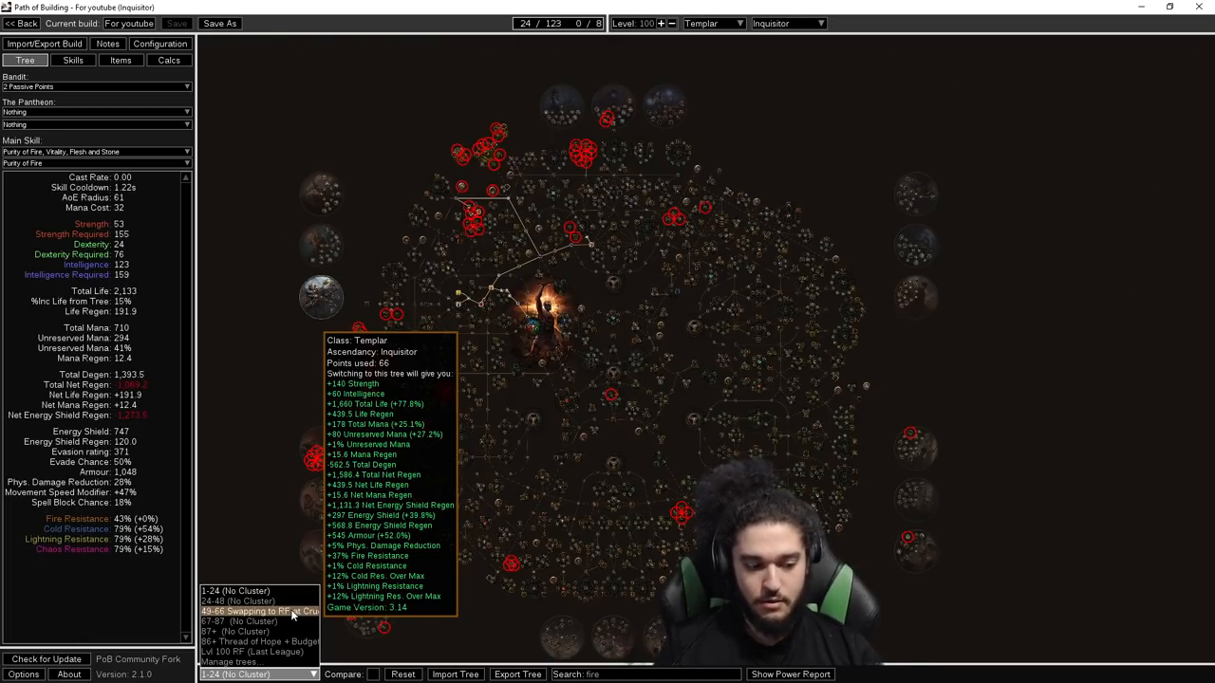
pyautogui.click(257, 611)
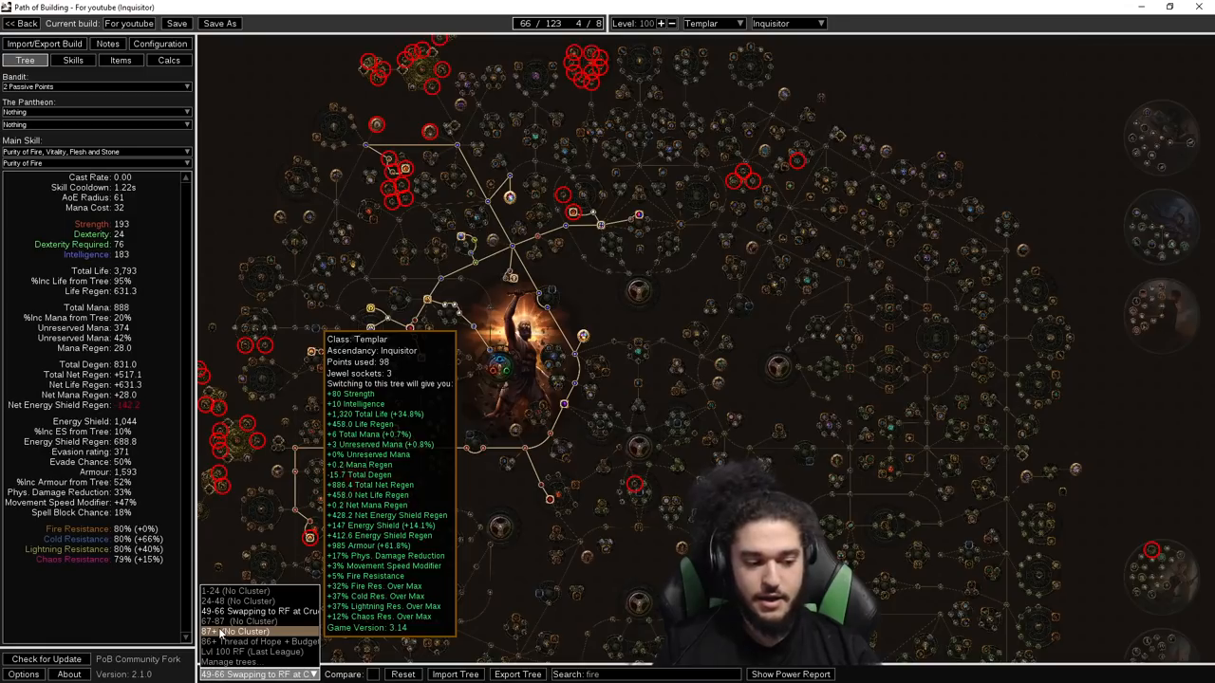
pyautogui.moveTo(255, 645)
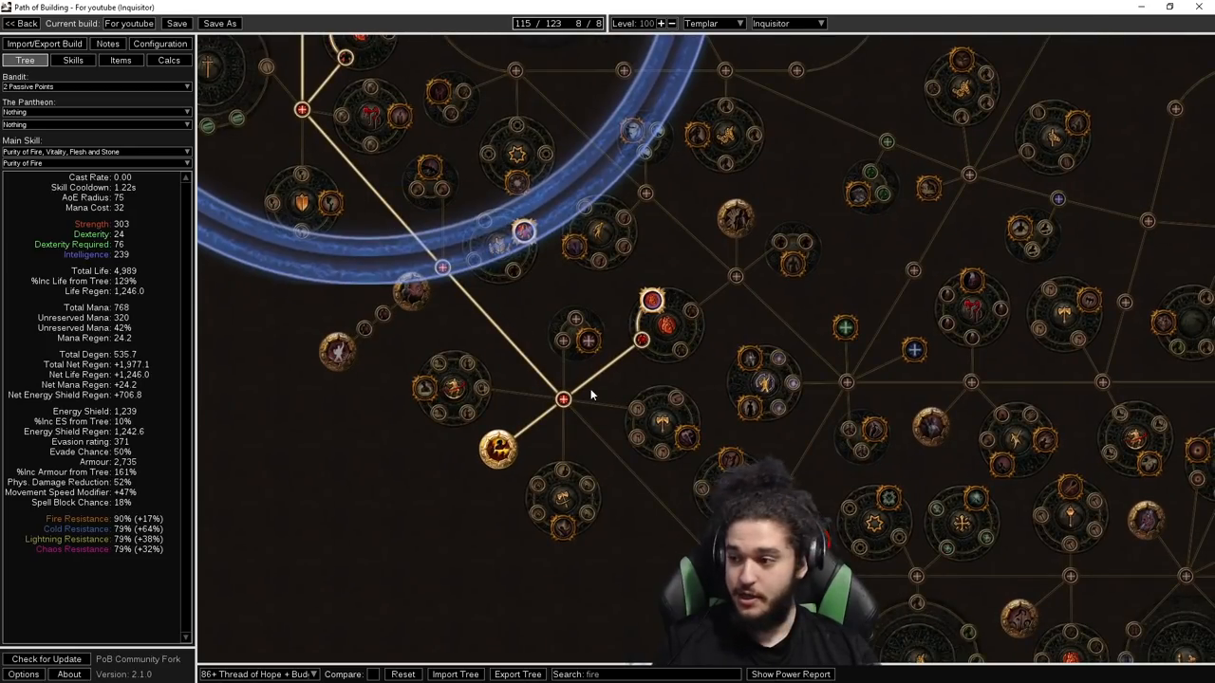
pyautogui.moveTo(597, 402)
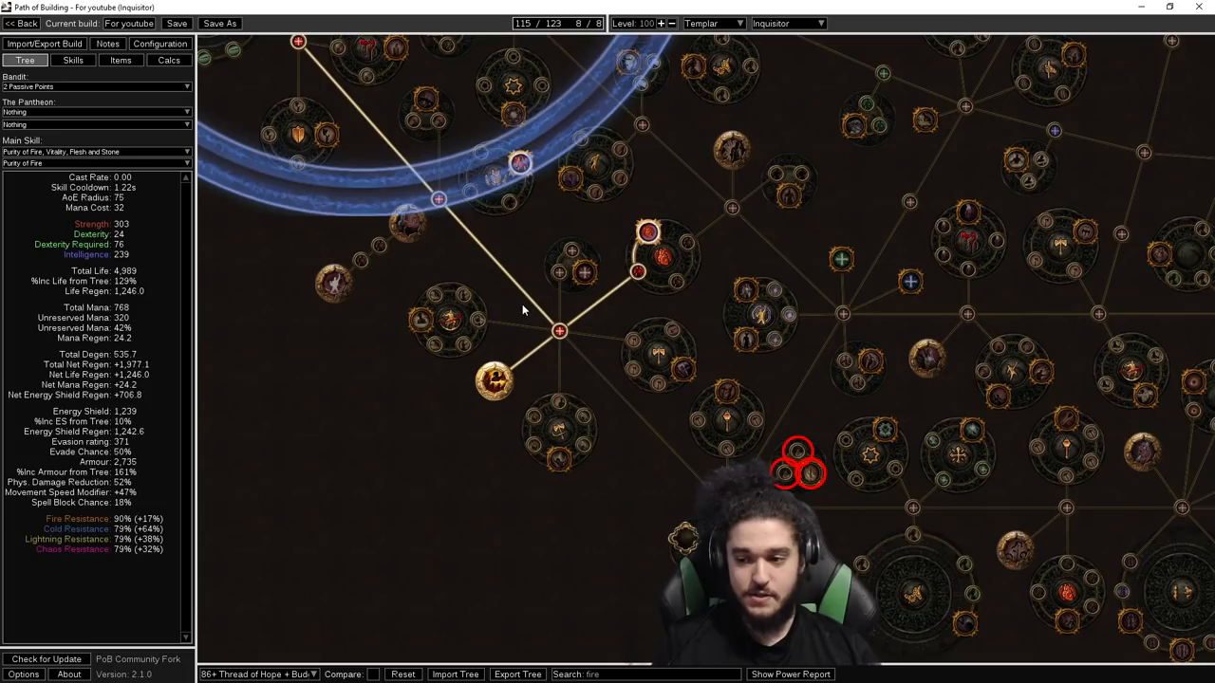
pyautogui.moveTo(512, 304)
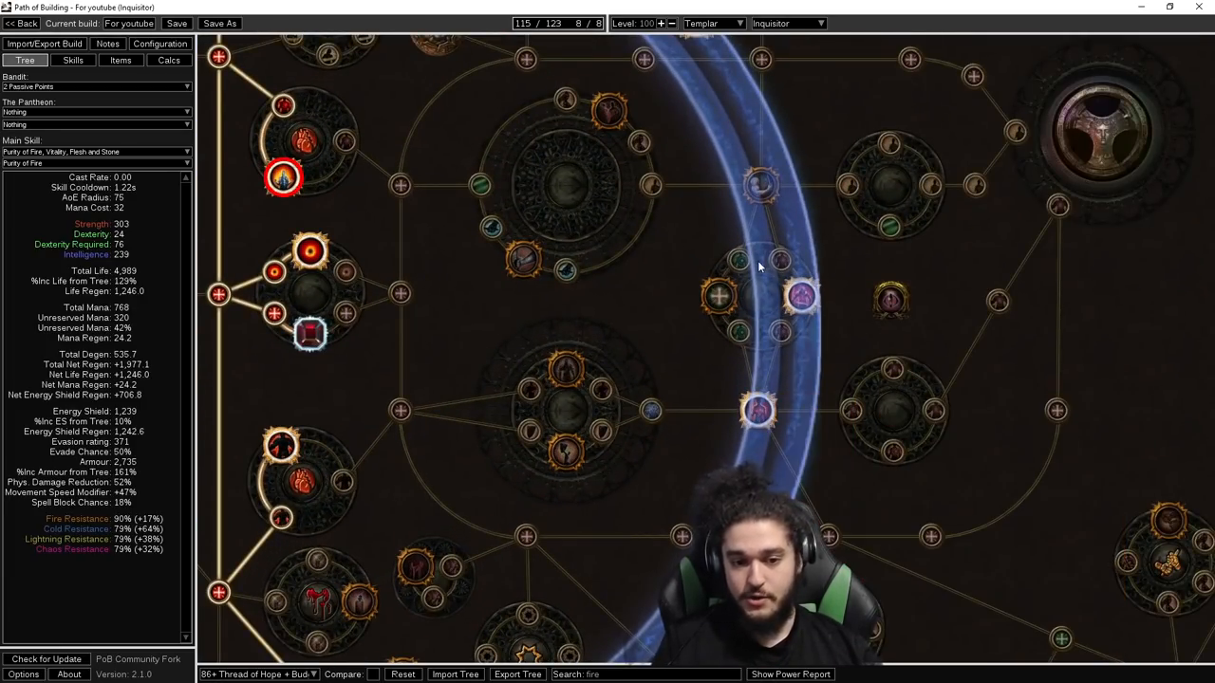
pyautogui.moveTo(656, 286)
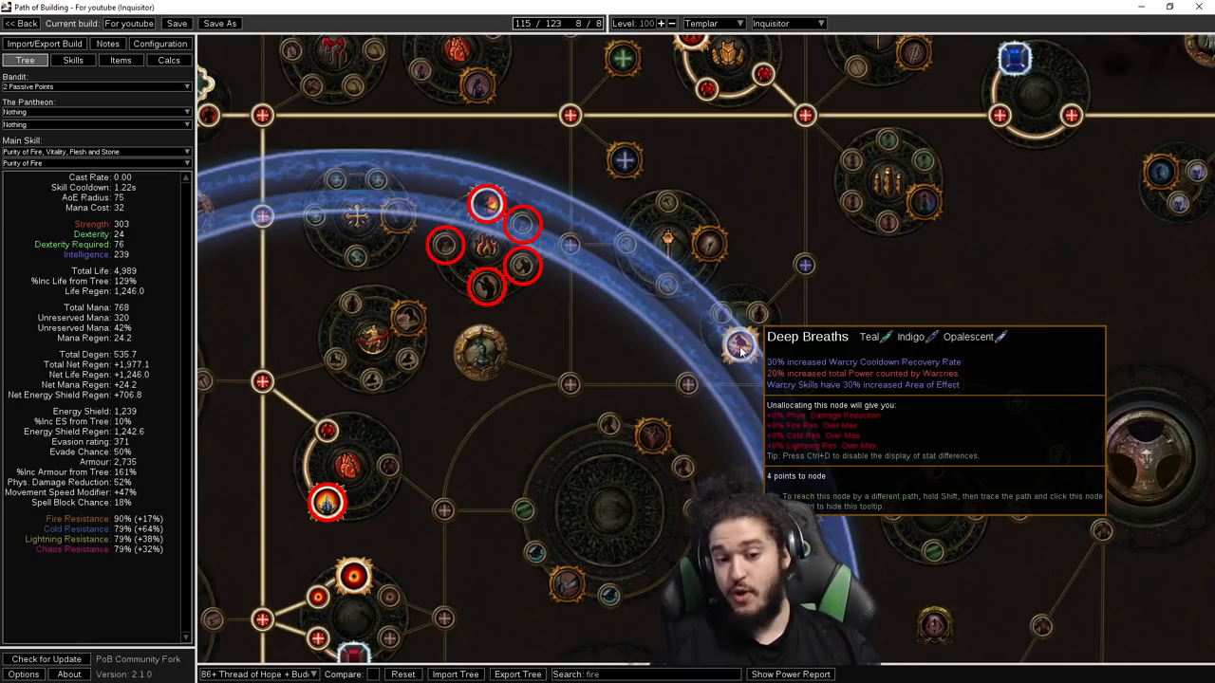
pyautogui.moveTo(478, 226)
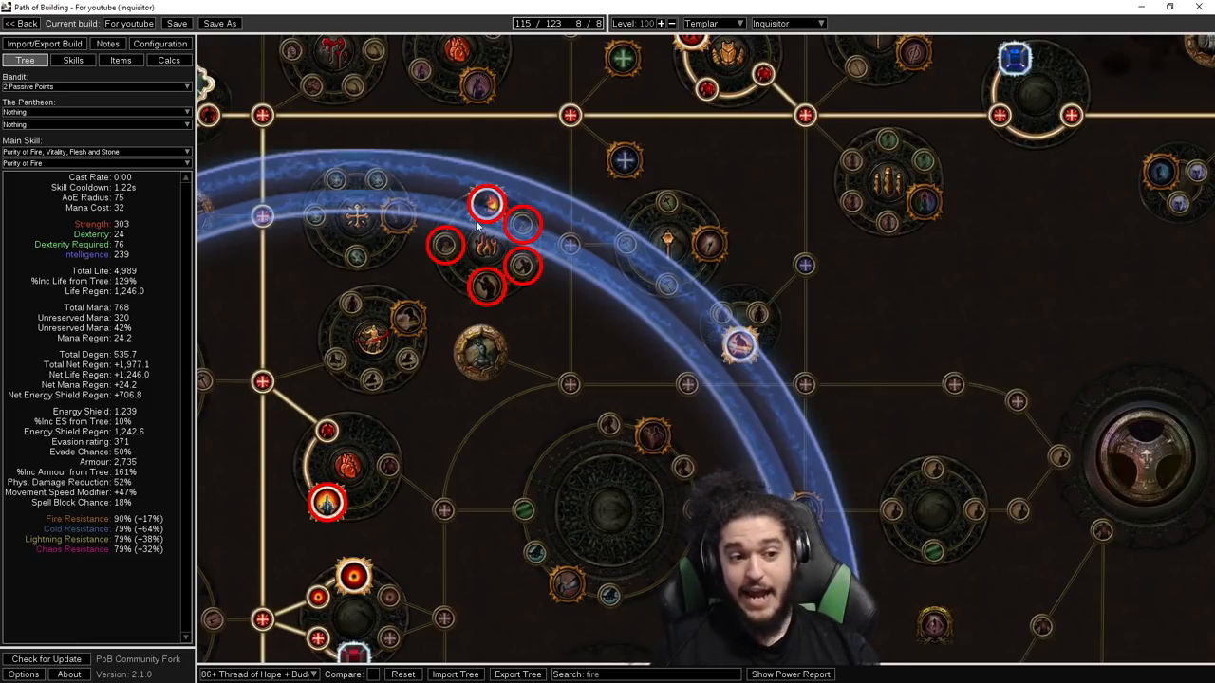
pyautogui.scroll(-3)
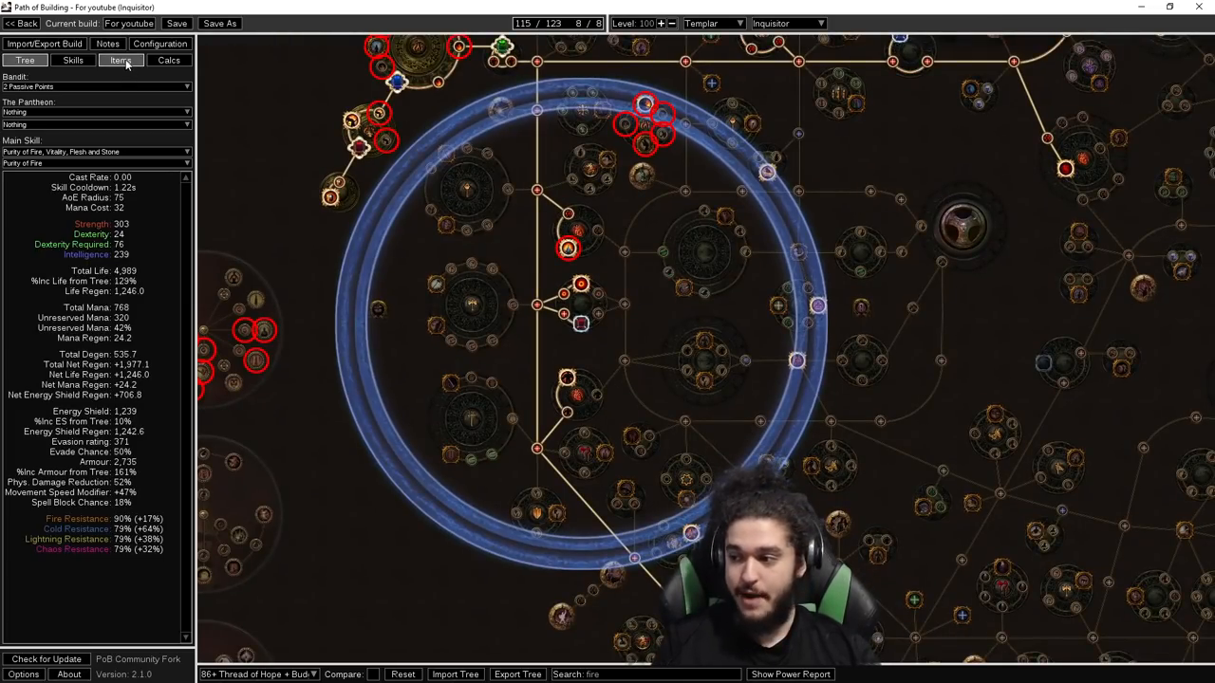
# Step: View the skill gem setups, then the detailed stat calculations for Internal Cry
pyautogui.click(69, 61)
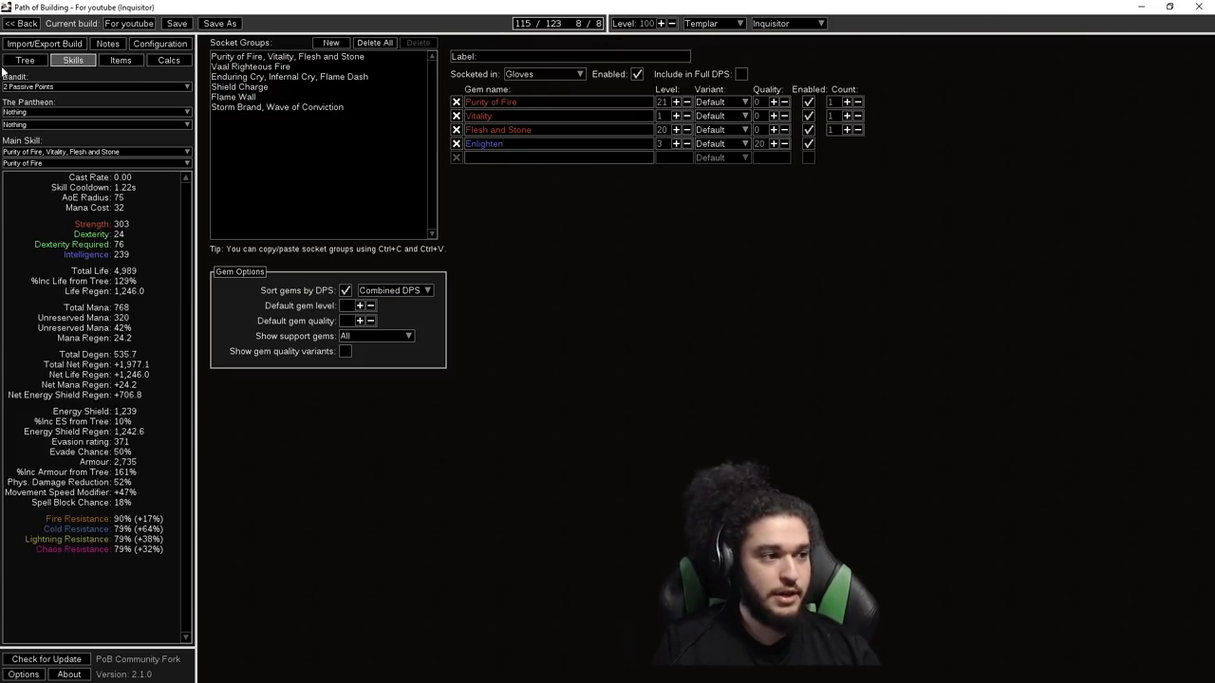
pyautogui.click(152, 61)
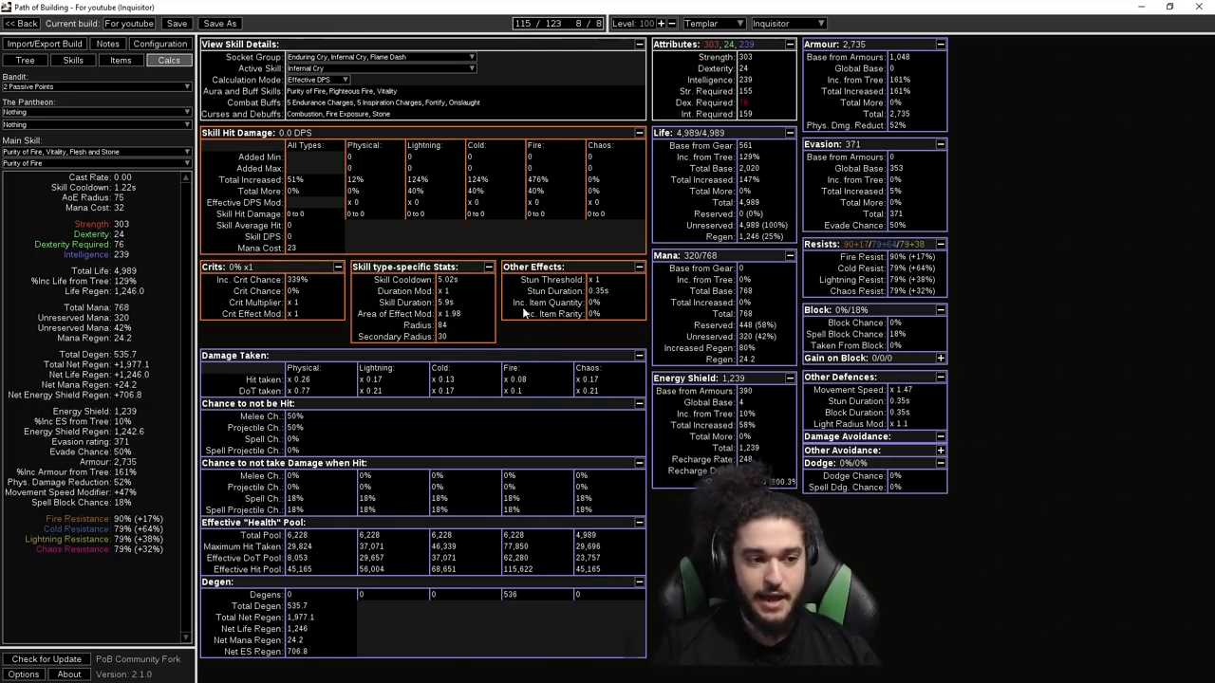
pyautogui.moveTo(441, 325)
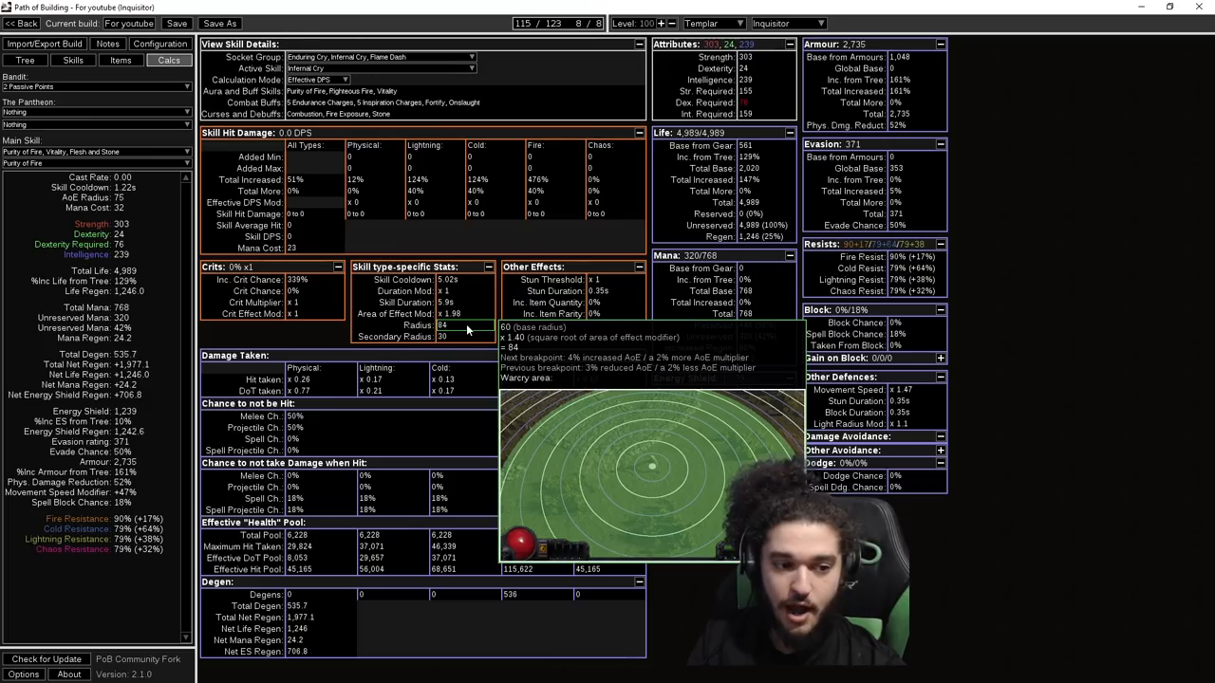
pyautogui.moveTo(450, 313)
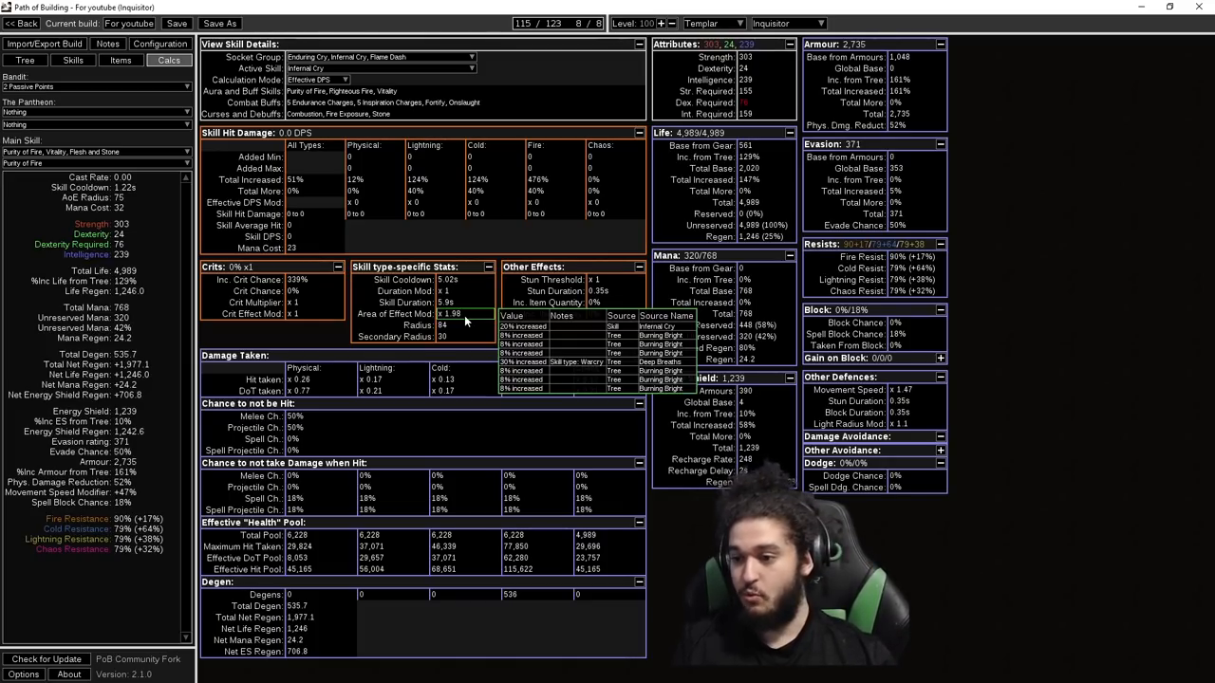
pyautogui.moveTo(442, 324)
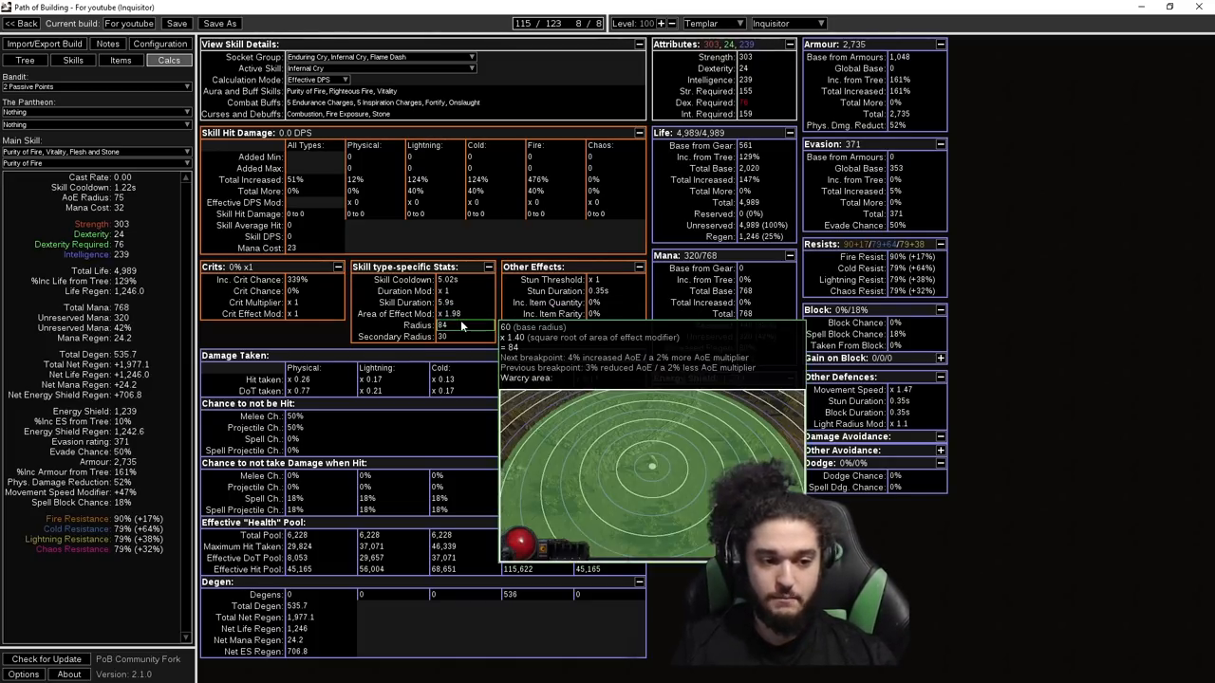
pyautogui.moveTo(458, 313)
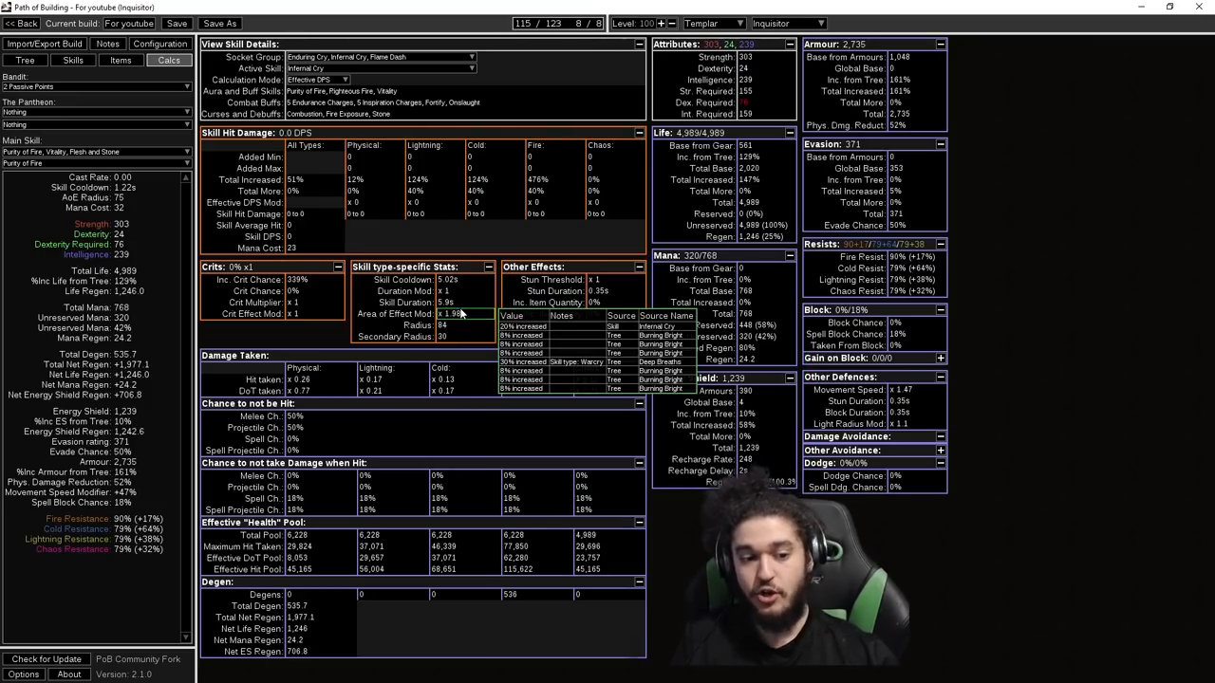
pyautogui.moveTo(441, 325)
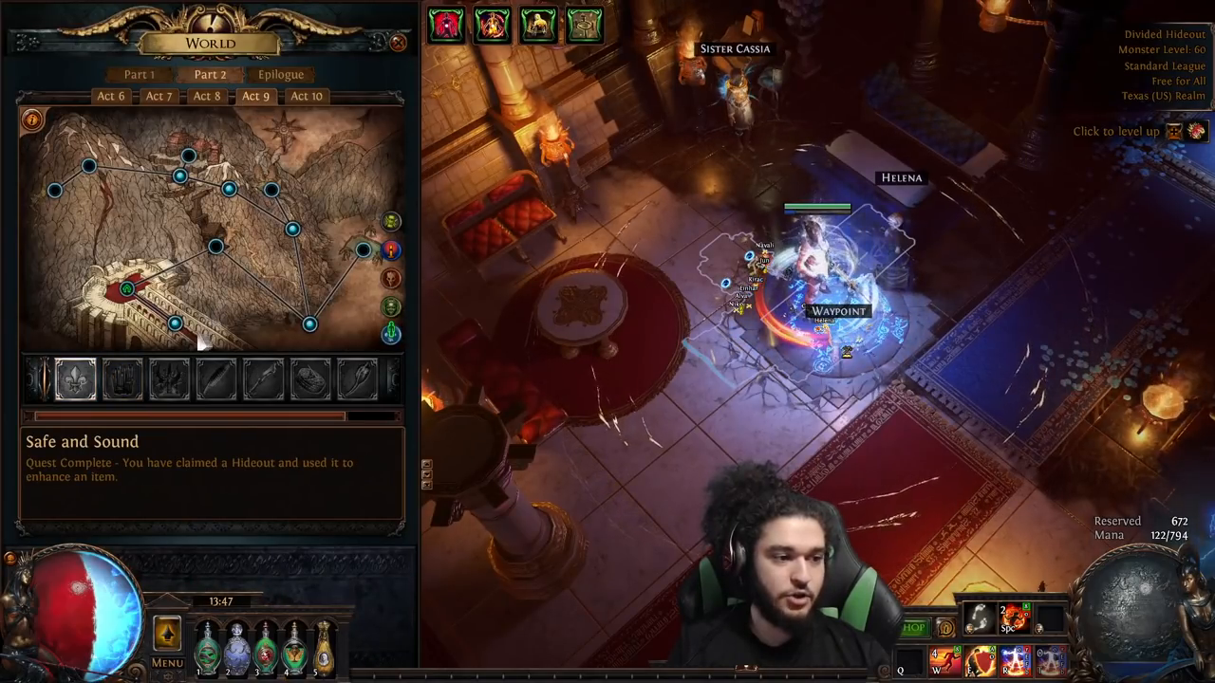
# Step: Enter the game with the level 100 Inquisitor, then switch back to the build planner
pyautogui.click(122, 292)
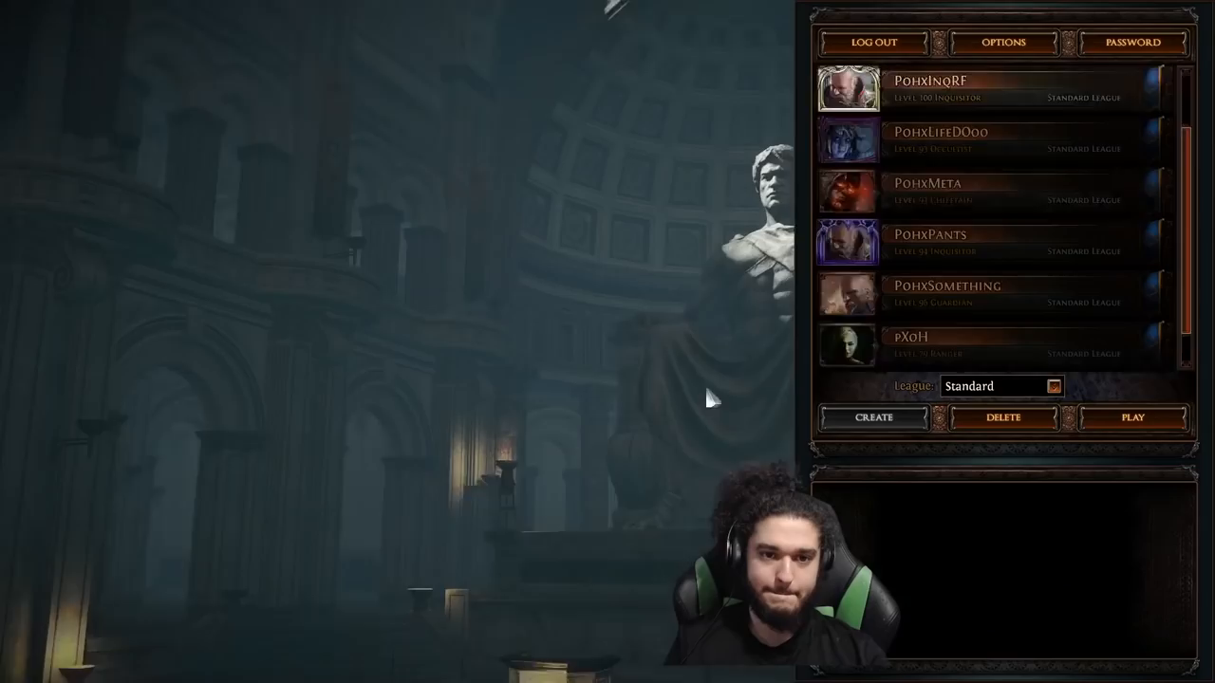
pyautogui.click(1138, 418)
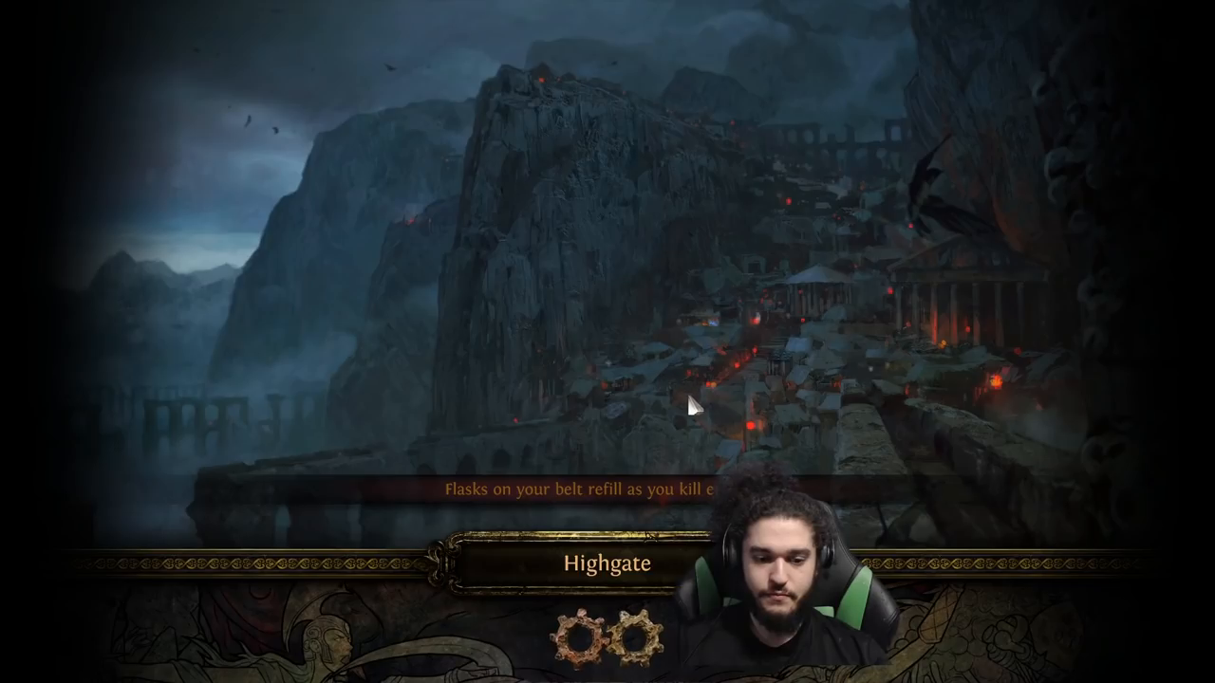
pyautogui.press('alt+tab')
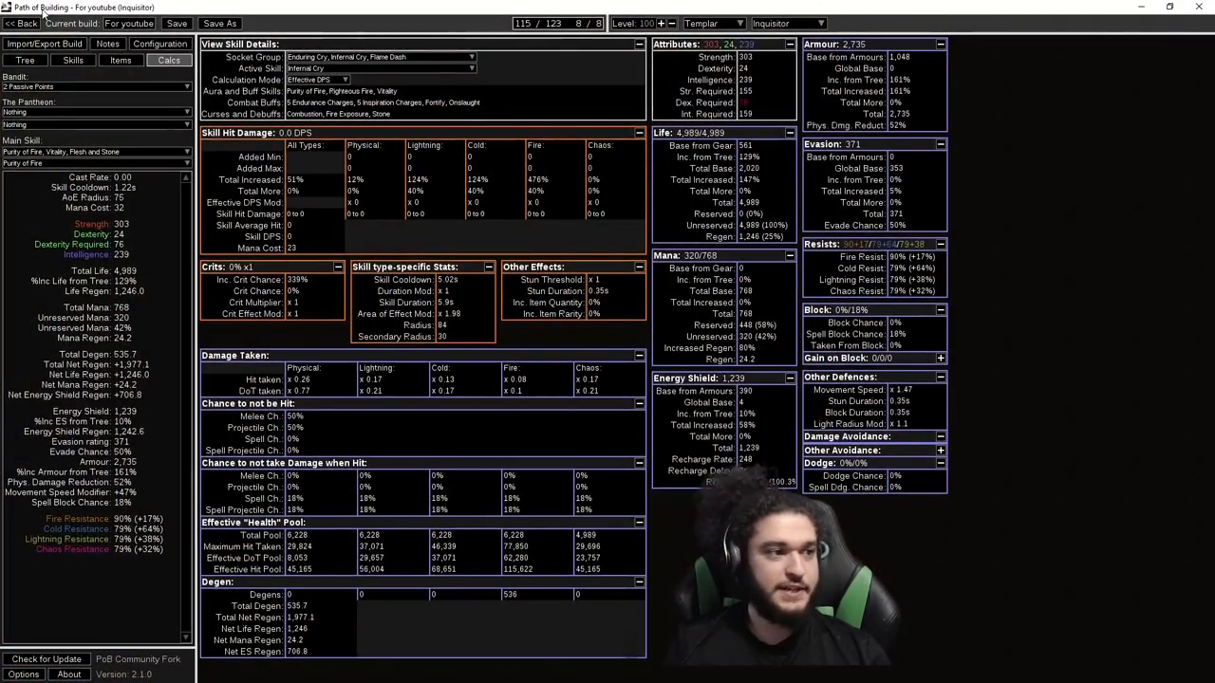
# Step: Show the passive tree and load the 24-48 leveling tree variant
pyautogui.click(29, 61)
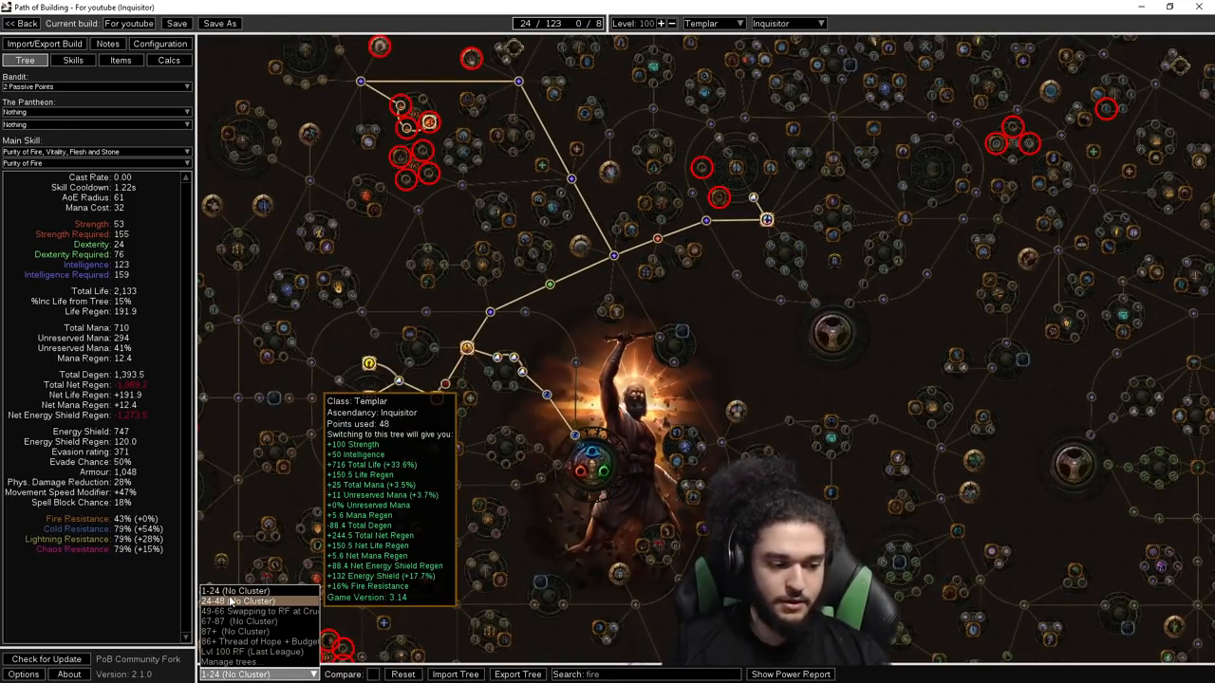
pyautogui.click(245, 599)
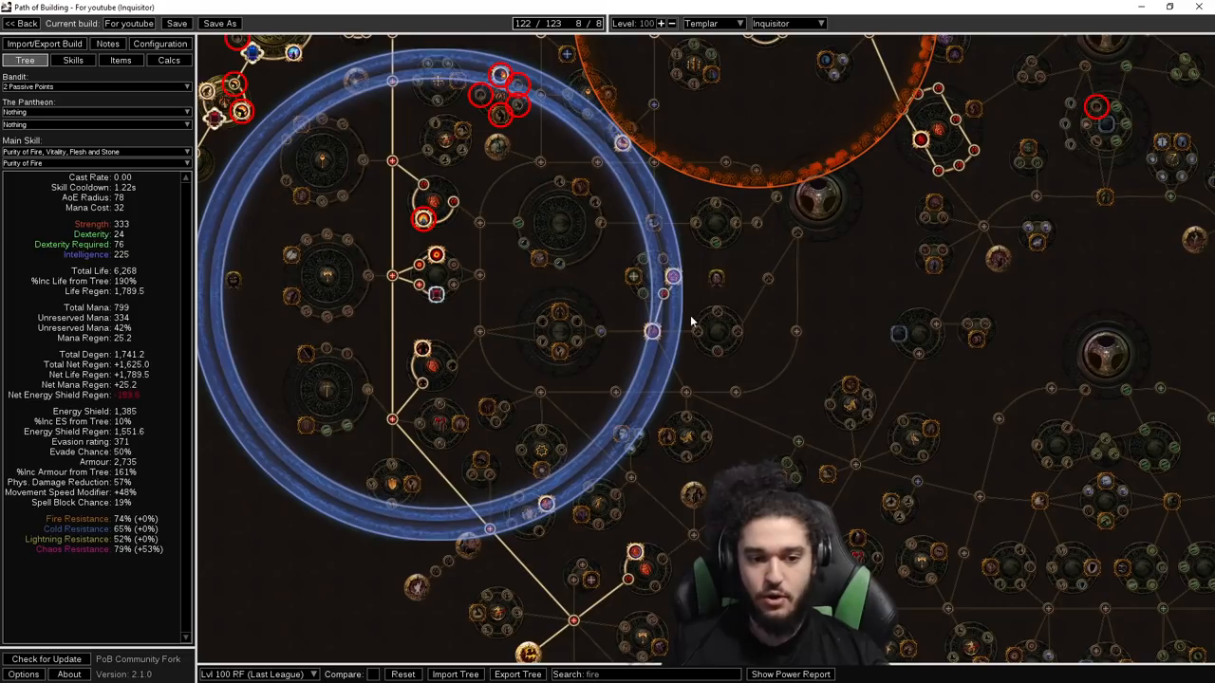
pyautogui.moveTo(889, 362)
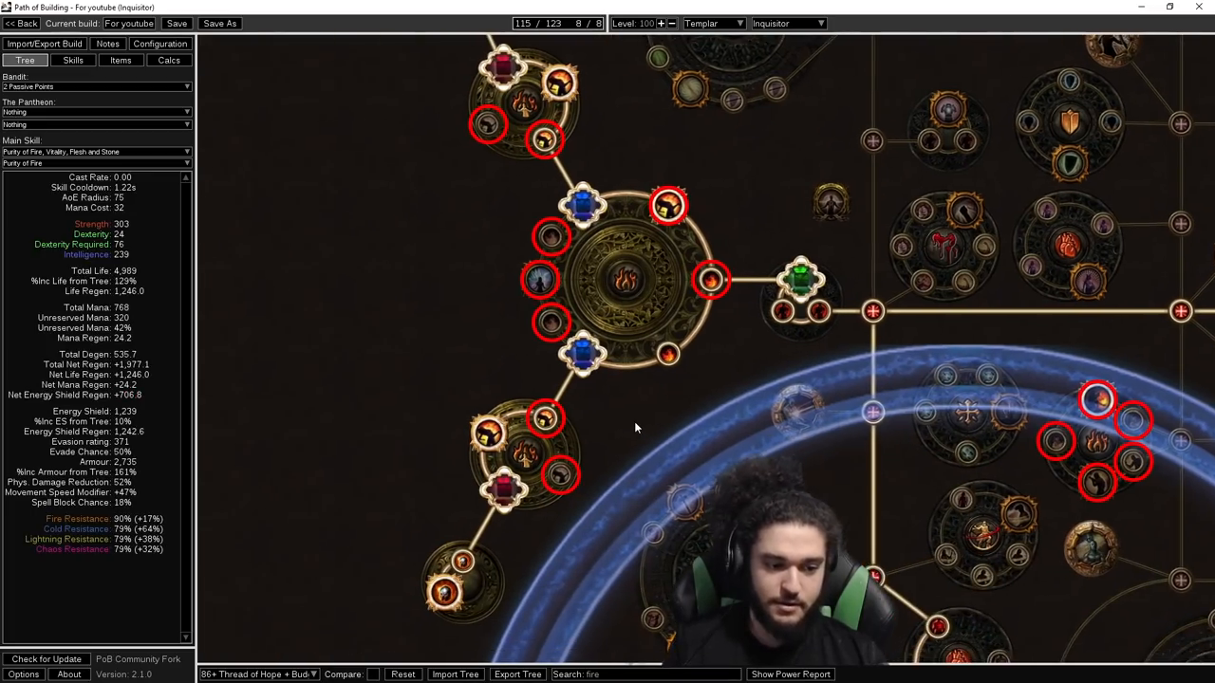
pyautogui.scroll(-3)
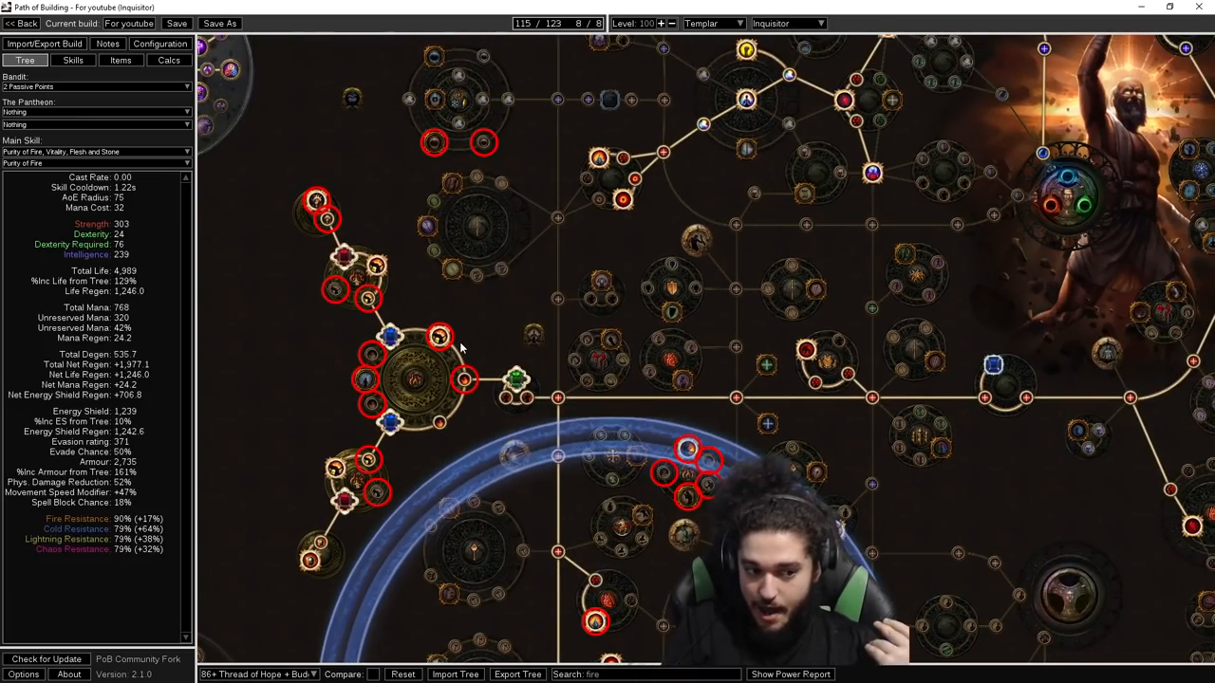
pyautogui.moveTo(460, 346); pyautogui.dragTo(559, 228)
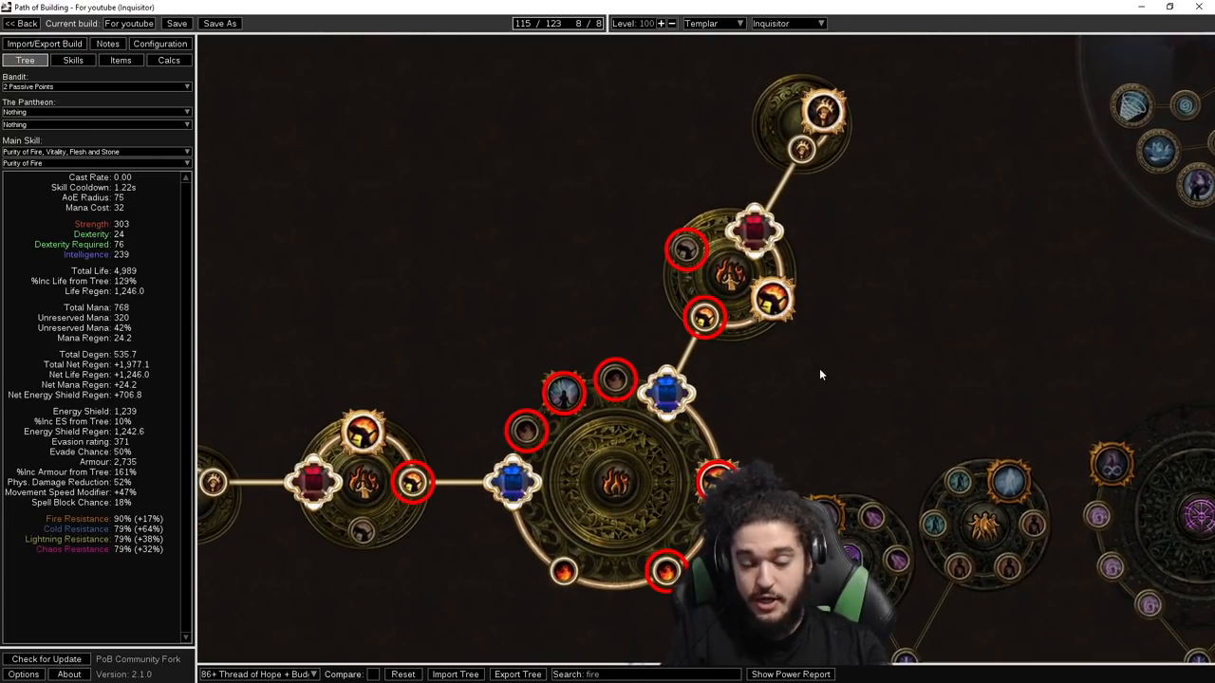
pyautogui.moveTo(773, 303)
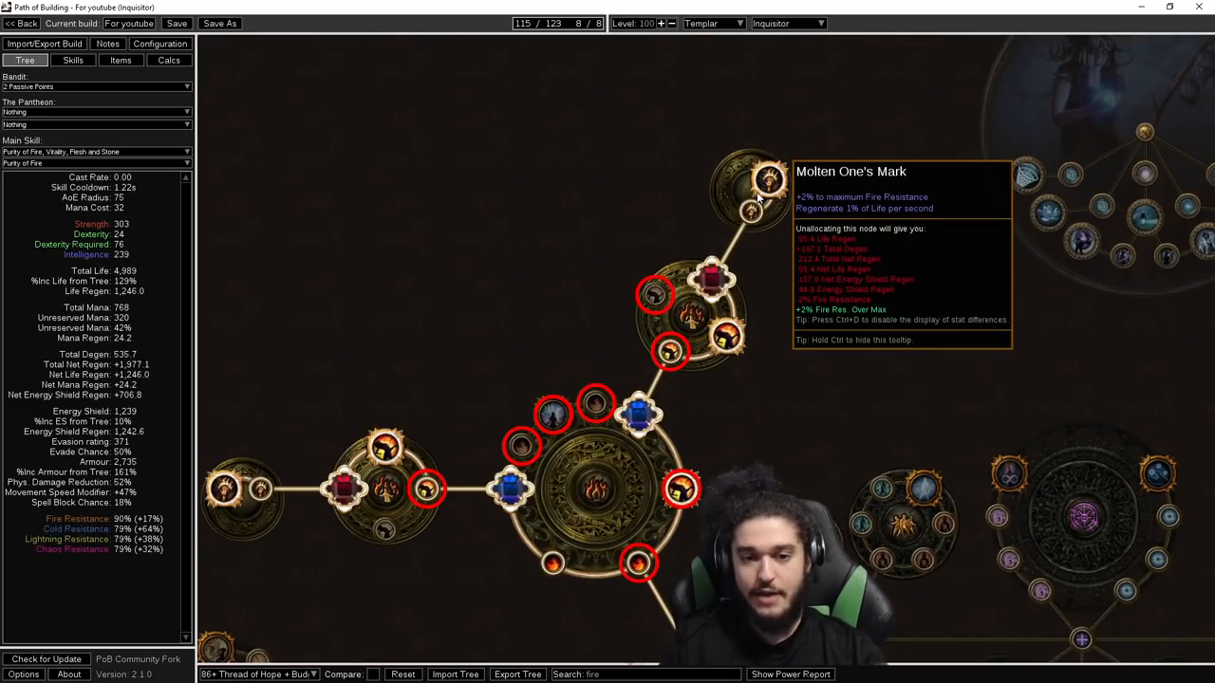
pyautogui.moveTo(719, 385)
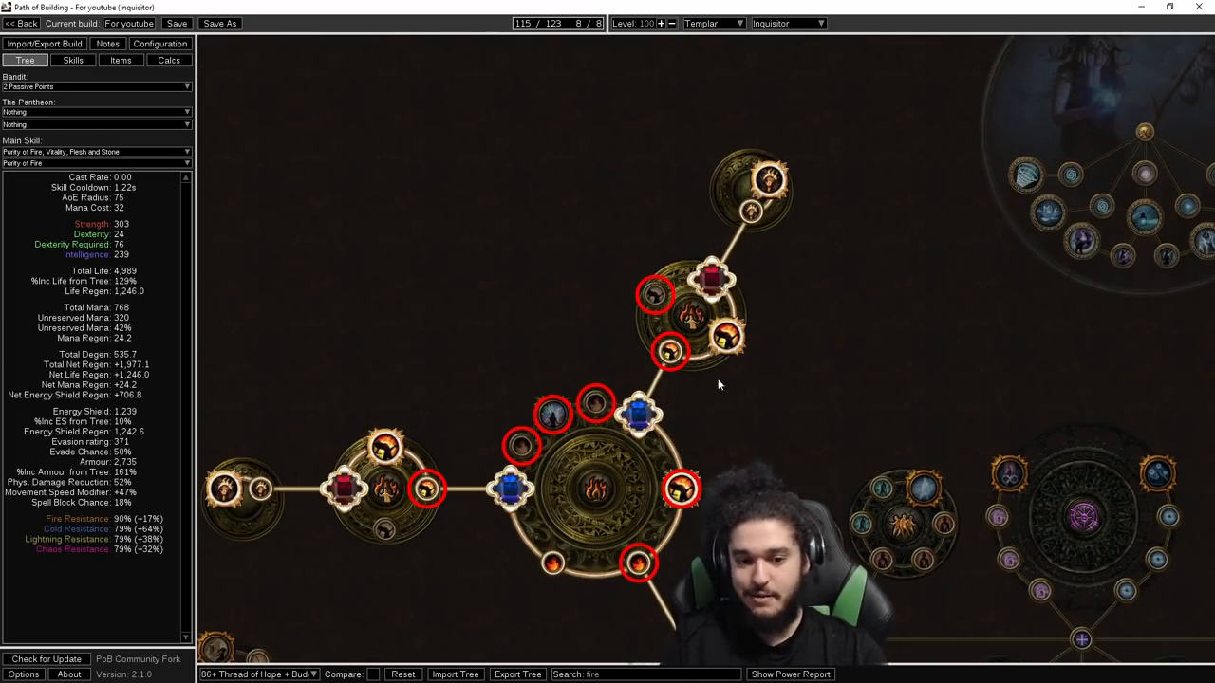
pyautogui.moveTo(764, 184)
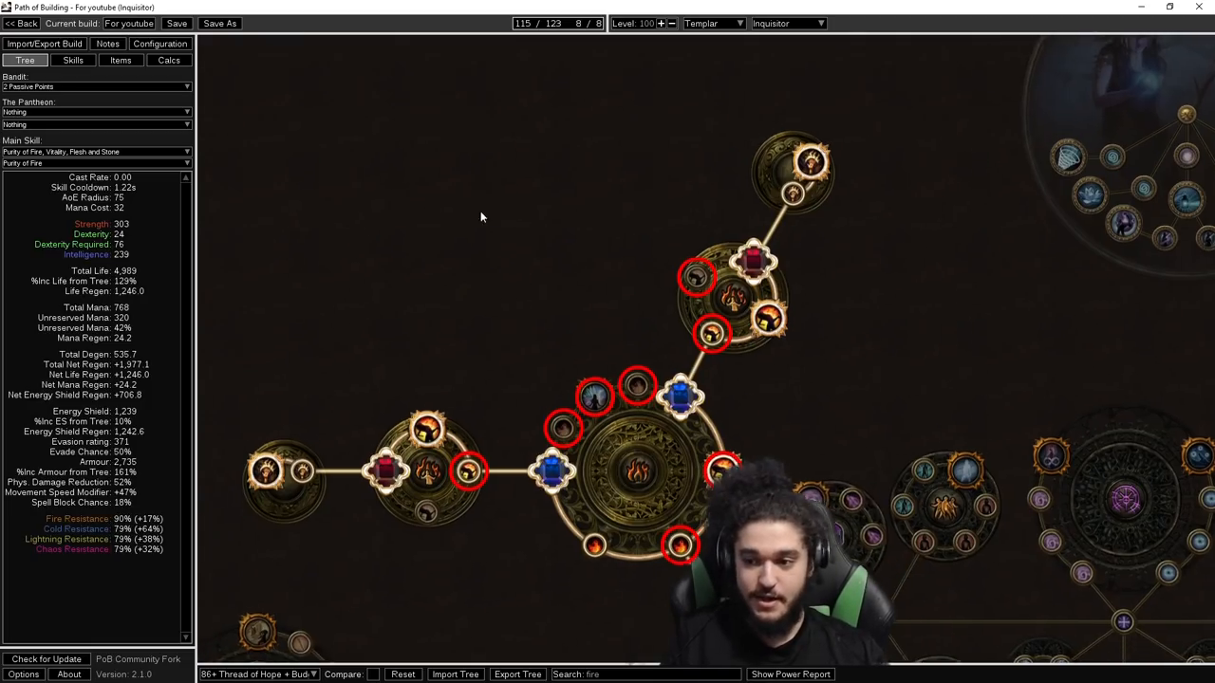
pyautogui.moveTo(808, 160)
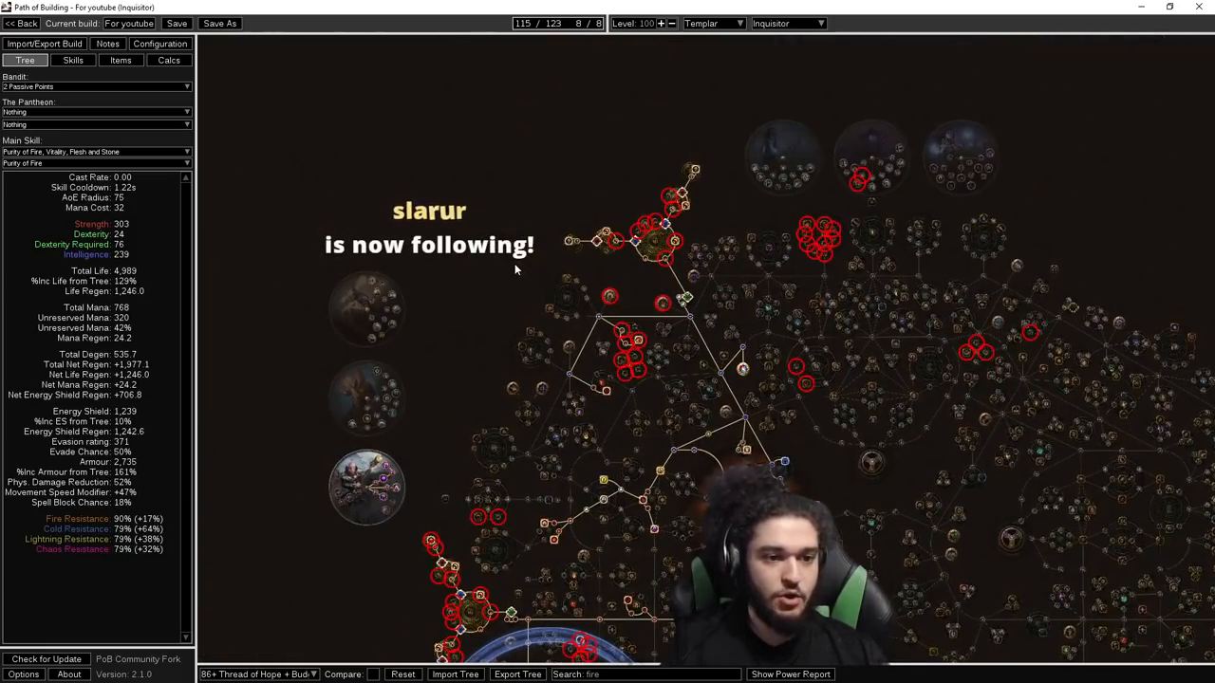
# Step: Show the equipped items and select the 'low lvl gear' item set
pyautogui.click(113, 61)
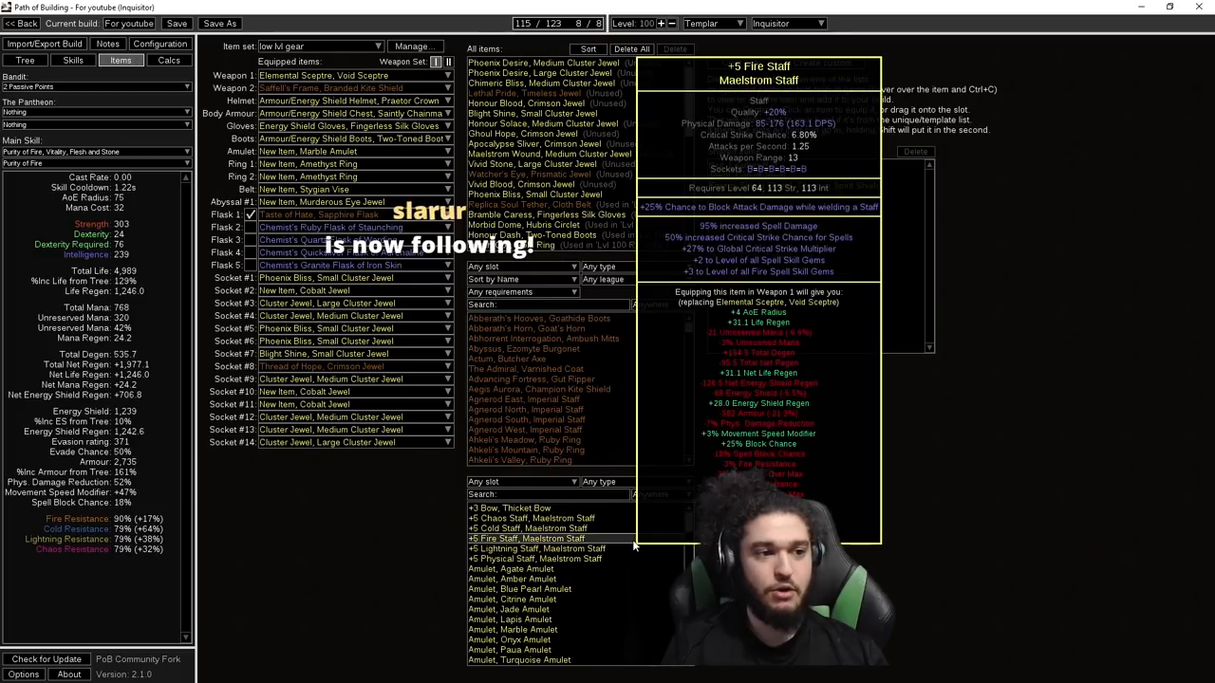
pyautogui.moveTo(884, 453)
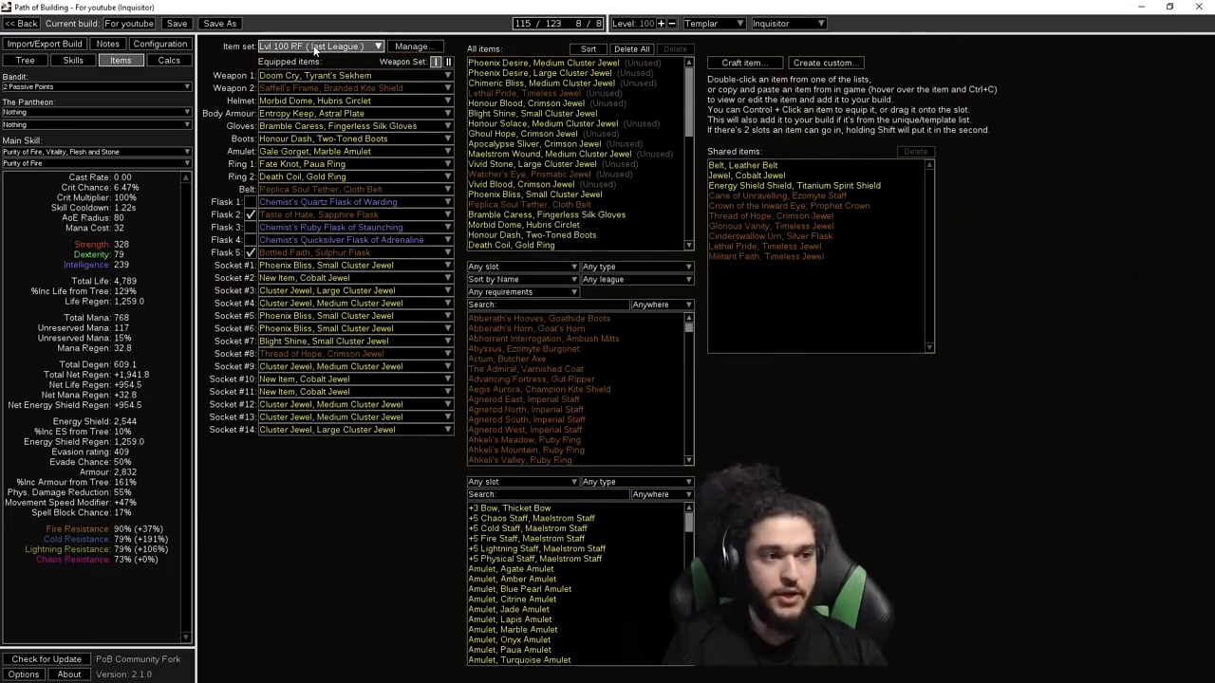
pyautogui.click(327, 46)
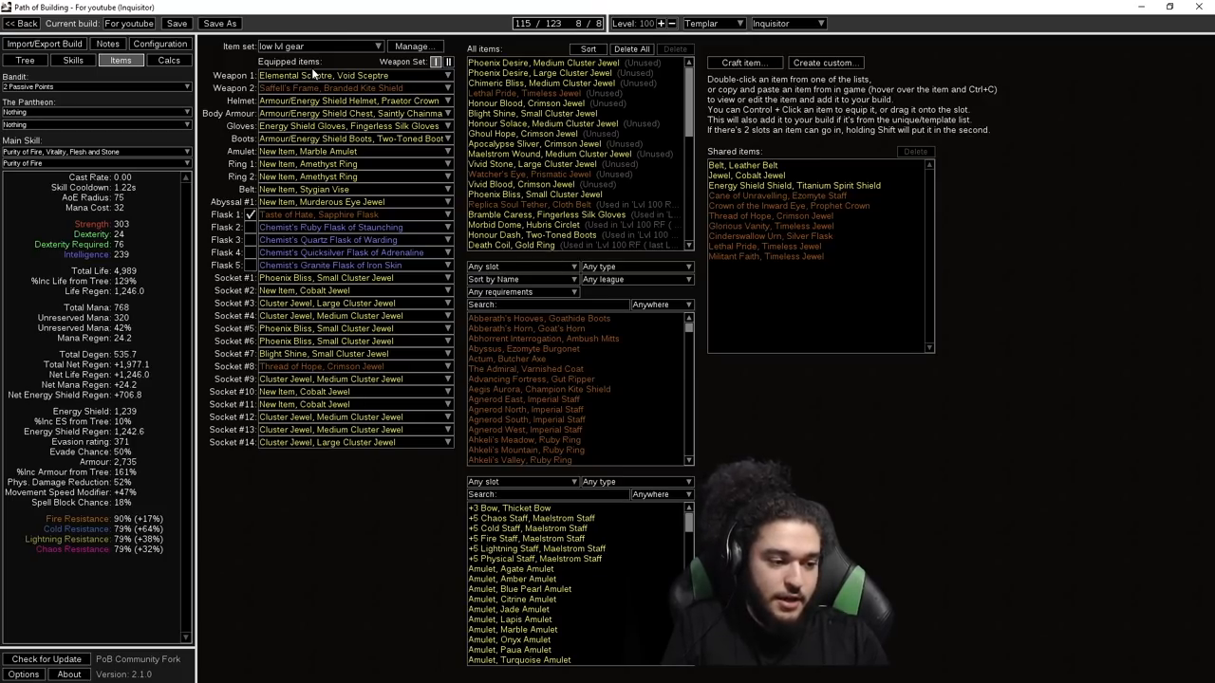
pyautogui.moveTo(333, 252)
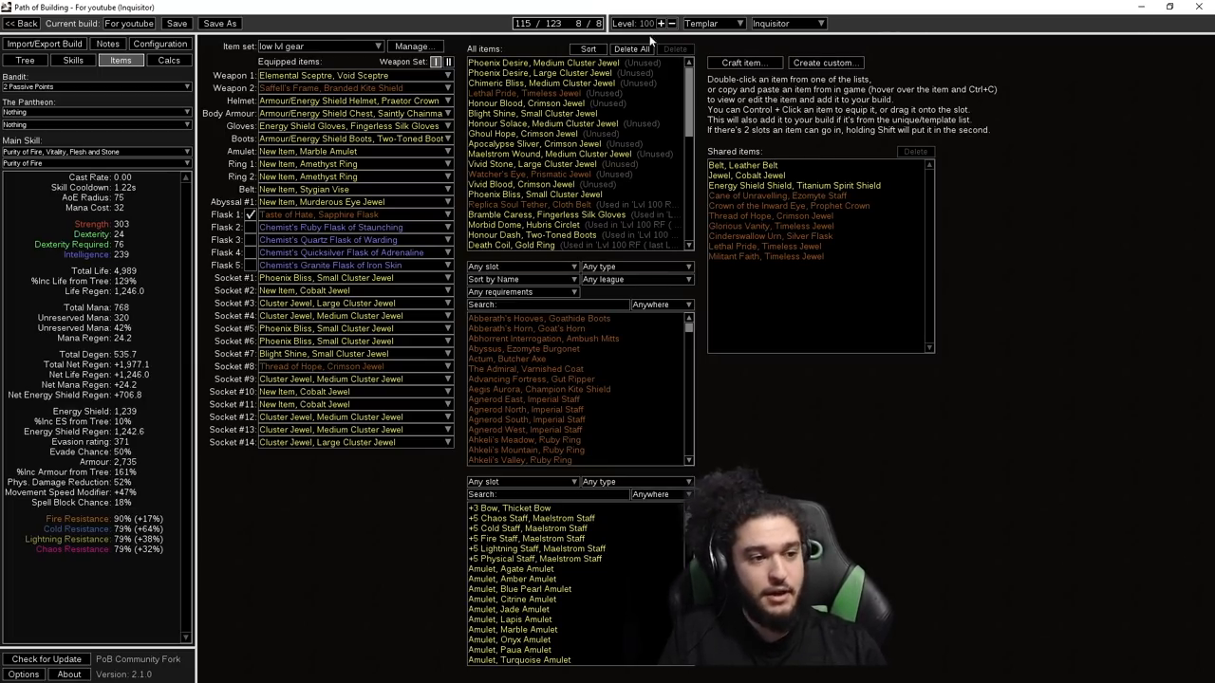
pyautogui.moveTo(304, 74)
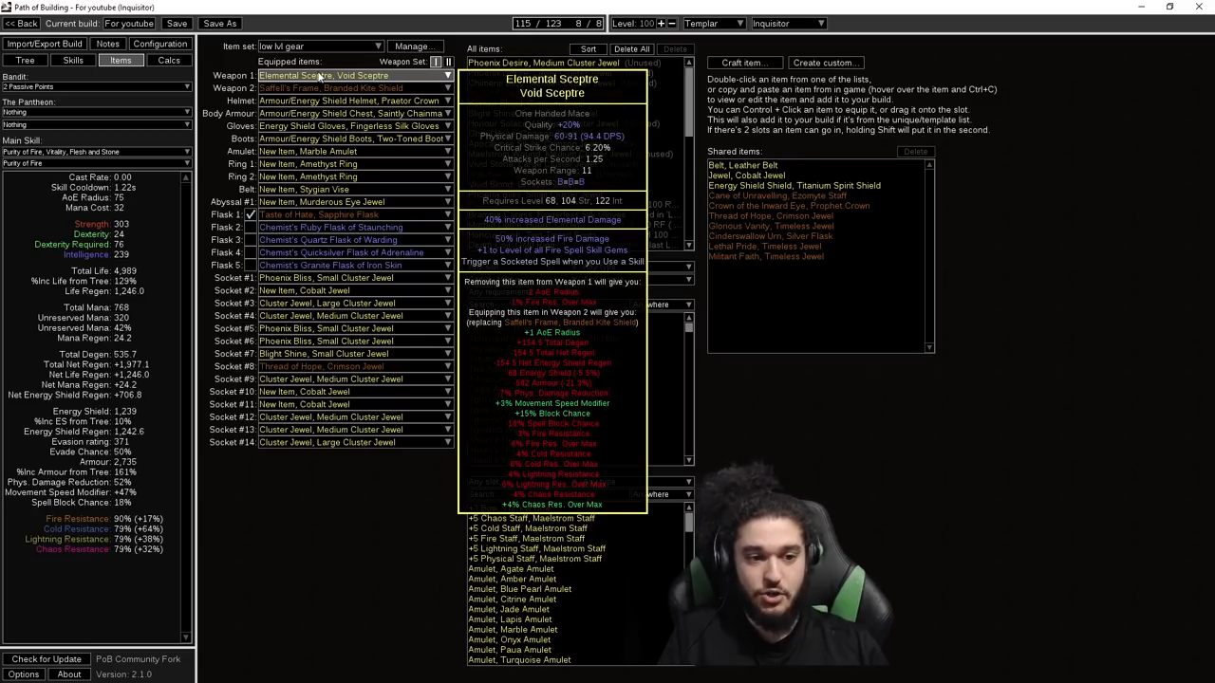
pyautogui.moveTo(323, 87)
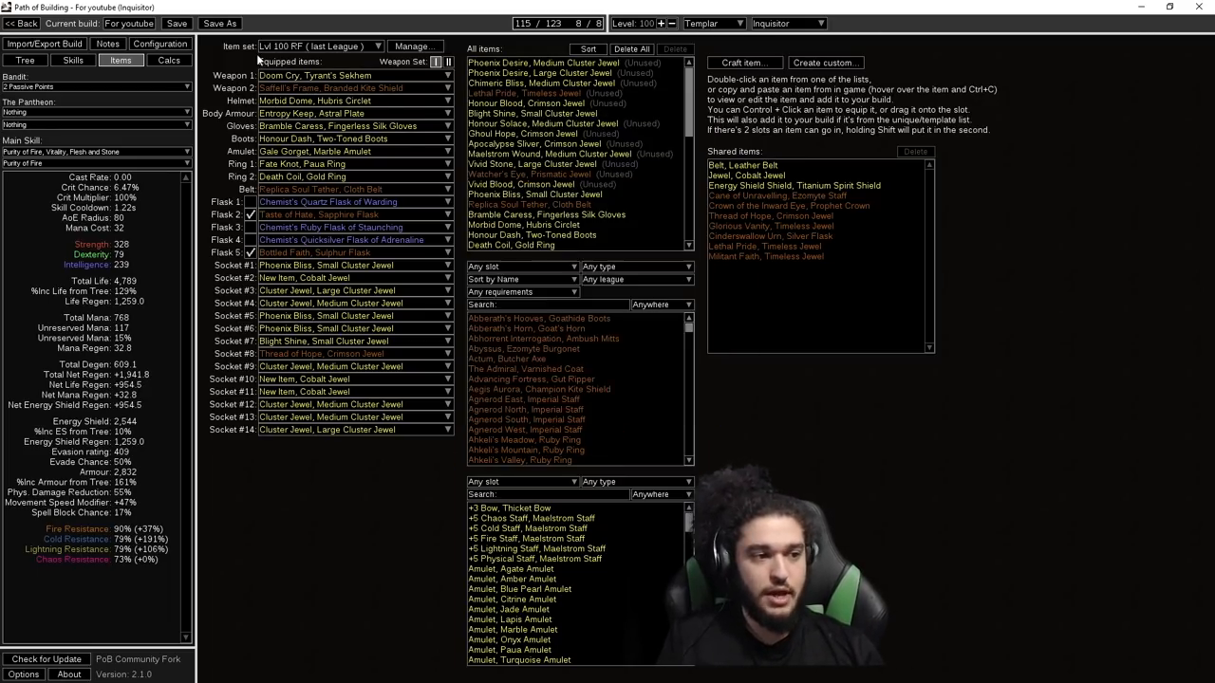
pyautogui.moveTo(326, 442)
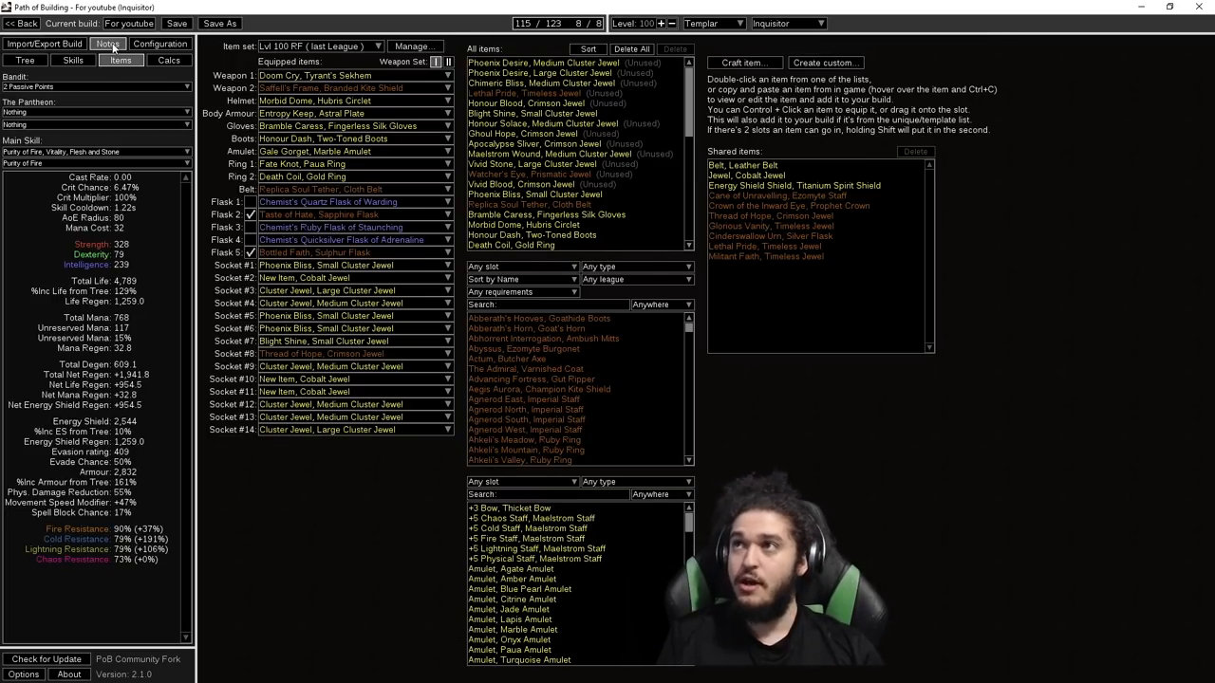
# Step: Scroll the build notes down to the Getting Ready to go RF and 3.14 patch-note sections
pyautogui.click(107, 44)
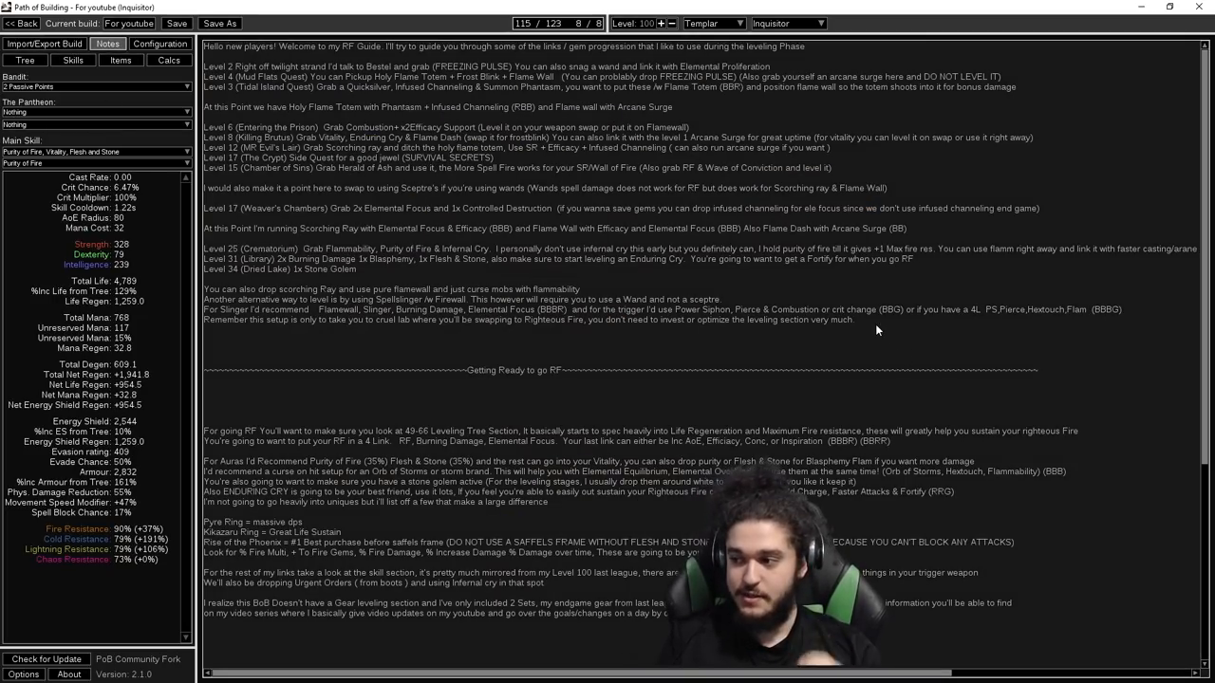
pyautogui.moveTo(763, 175)
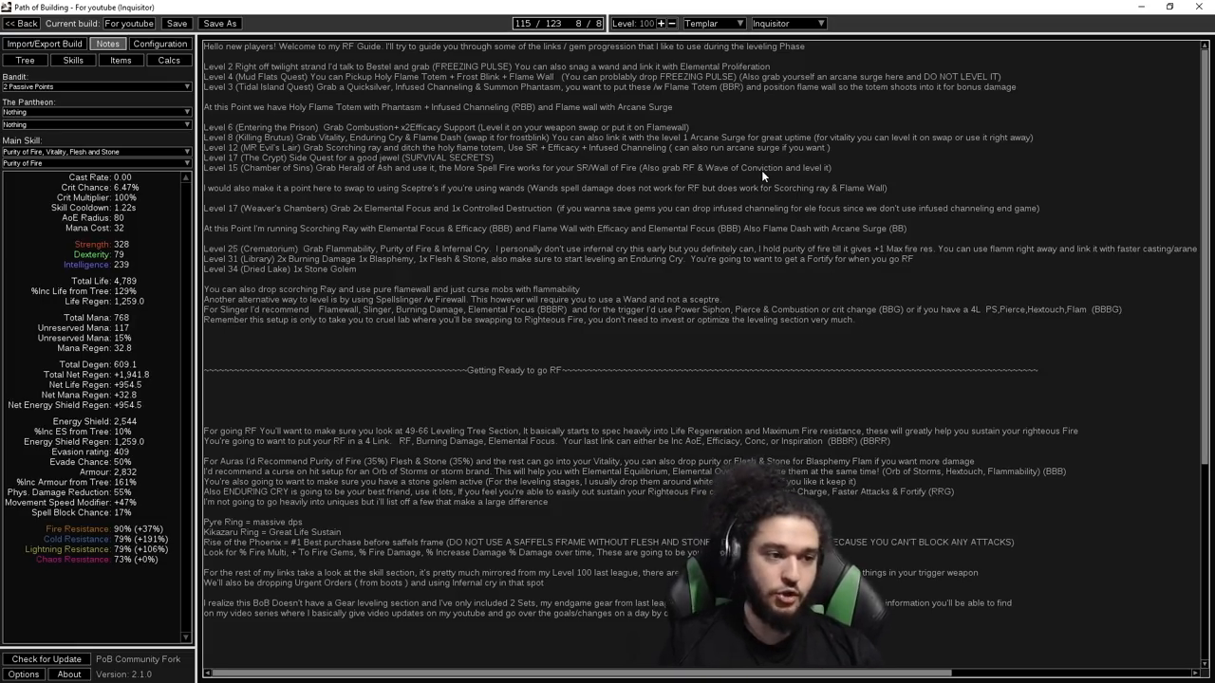
pyautogui.scroll(-3)
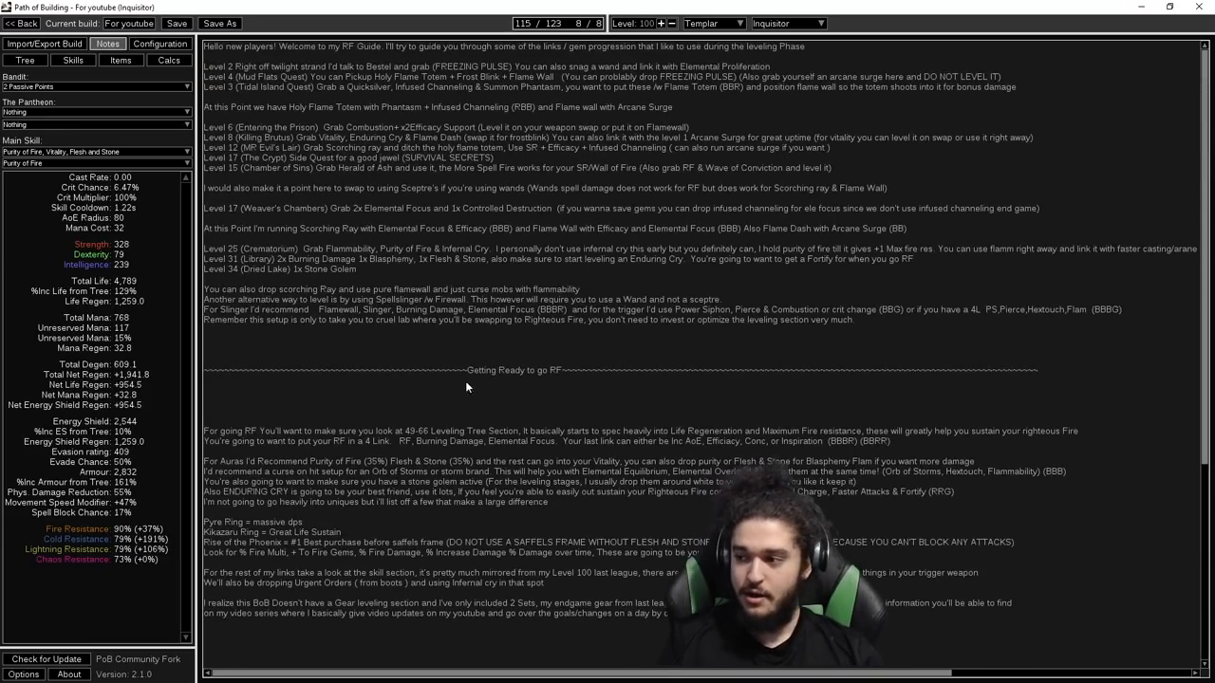
pyautogui.moveTo(246, 71)
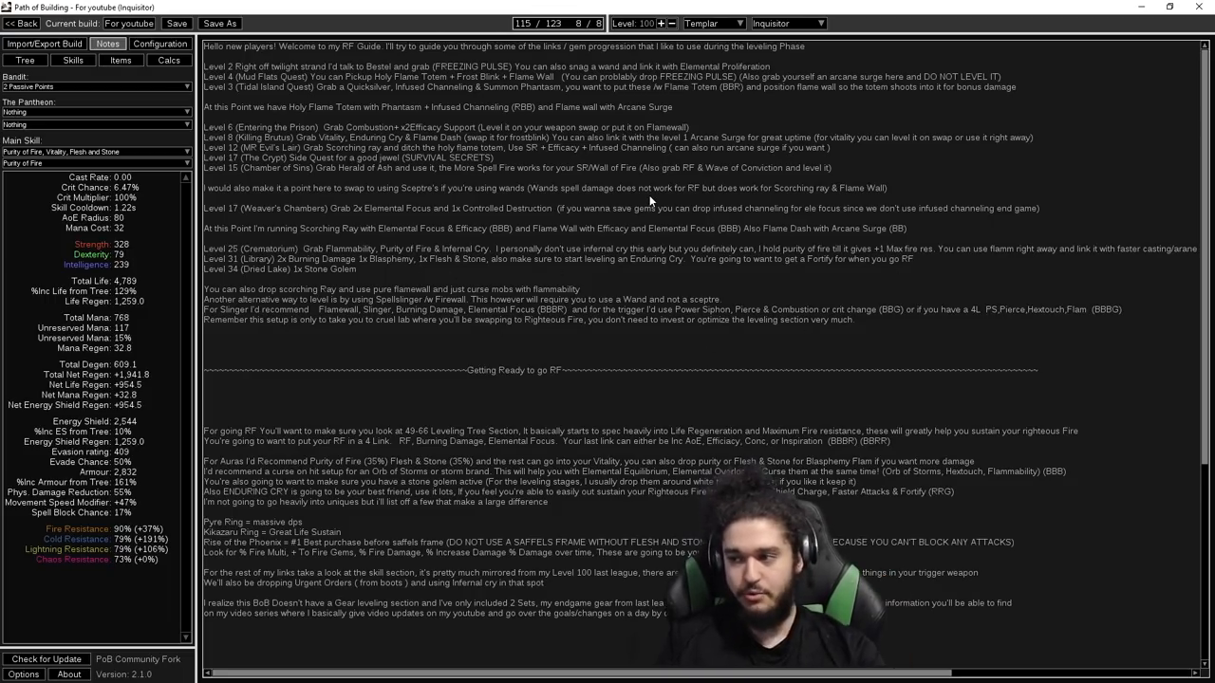
pyautogui.scroll(-3)
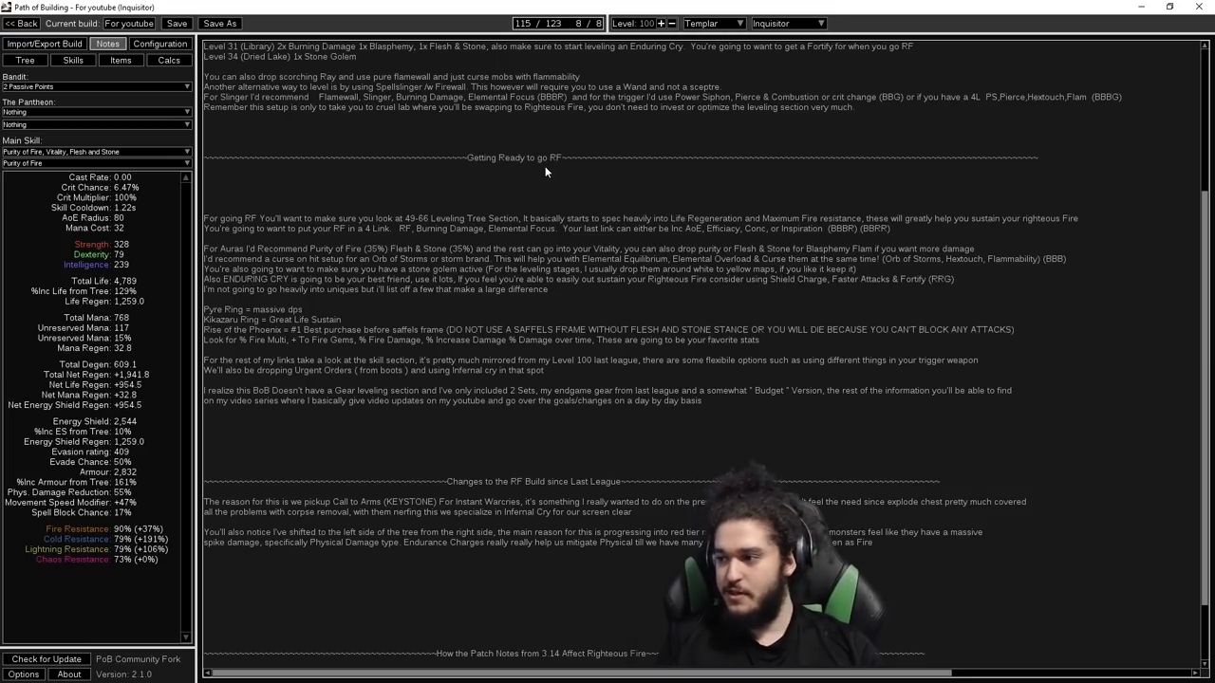
pyautogui.scroll(-3)
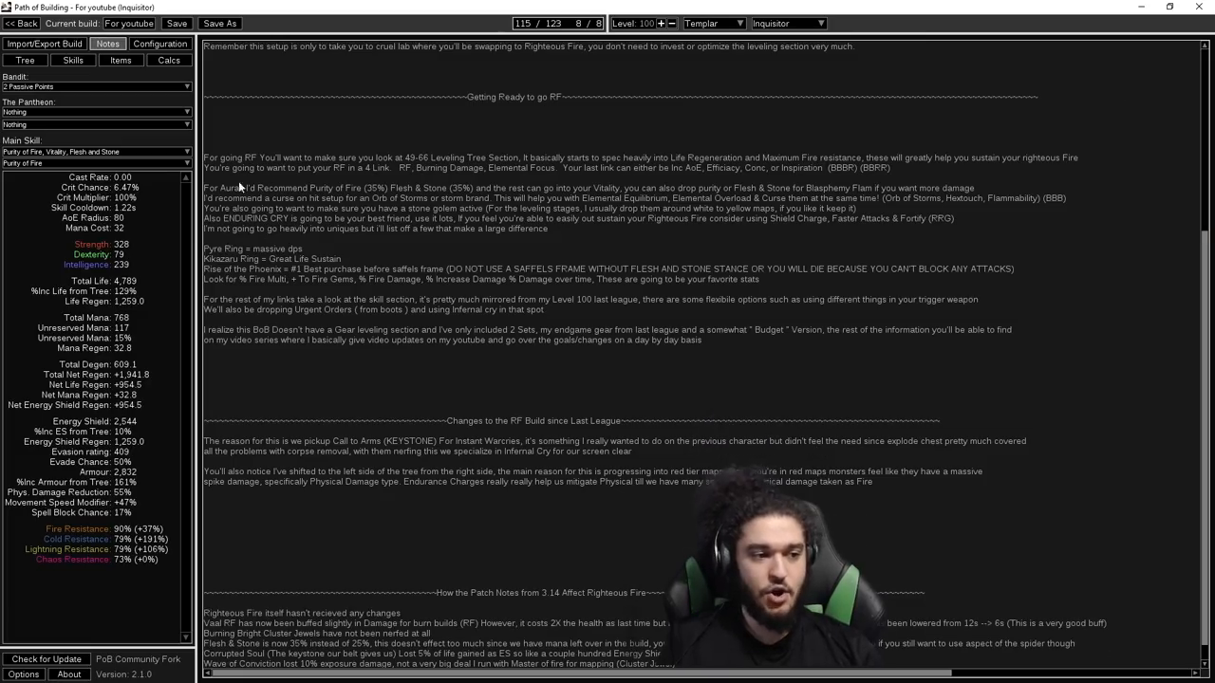
pyautogui.moveTo(174, 223)
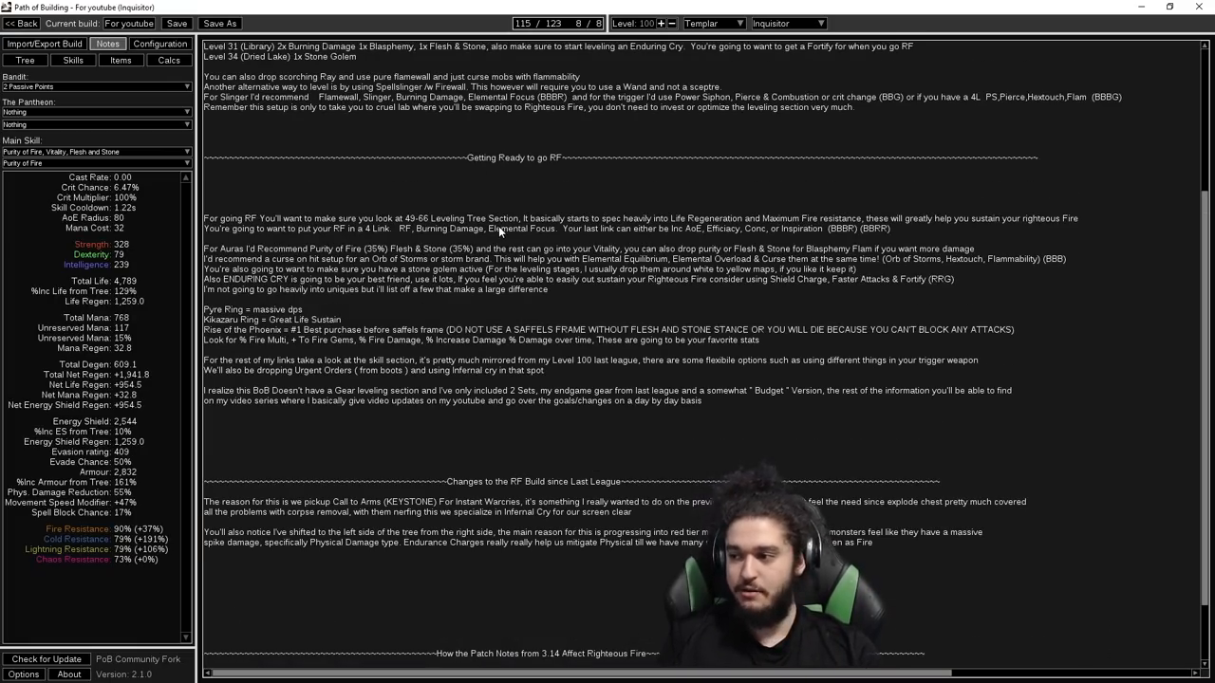
pyautogui.scroll(-3)
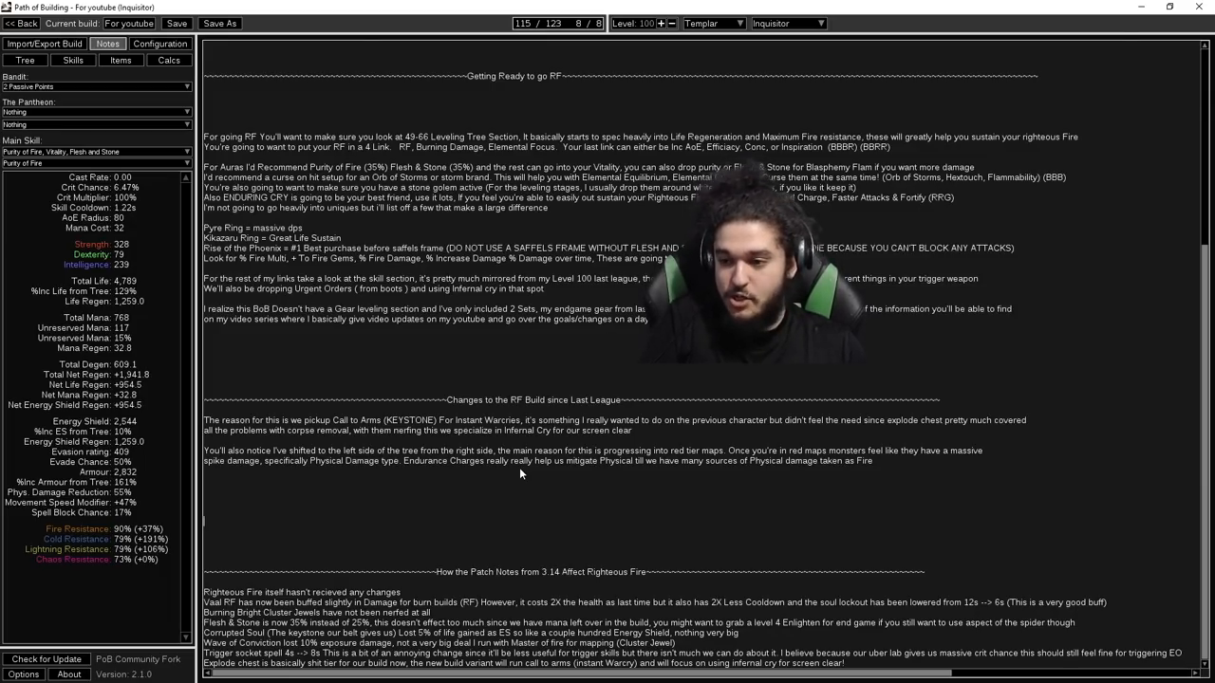
pyautogui.moveTo(900, 596)
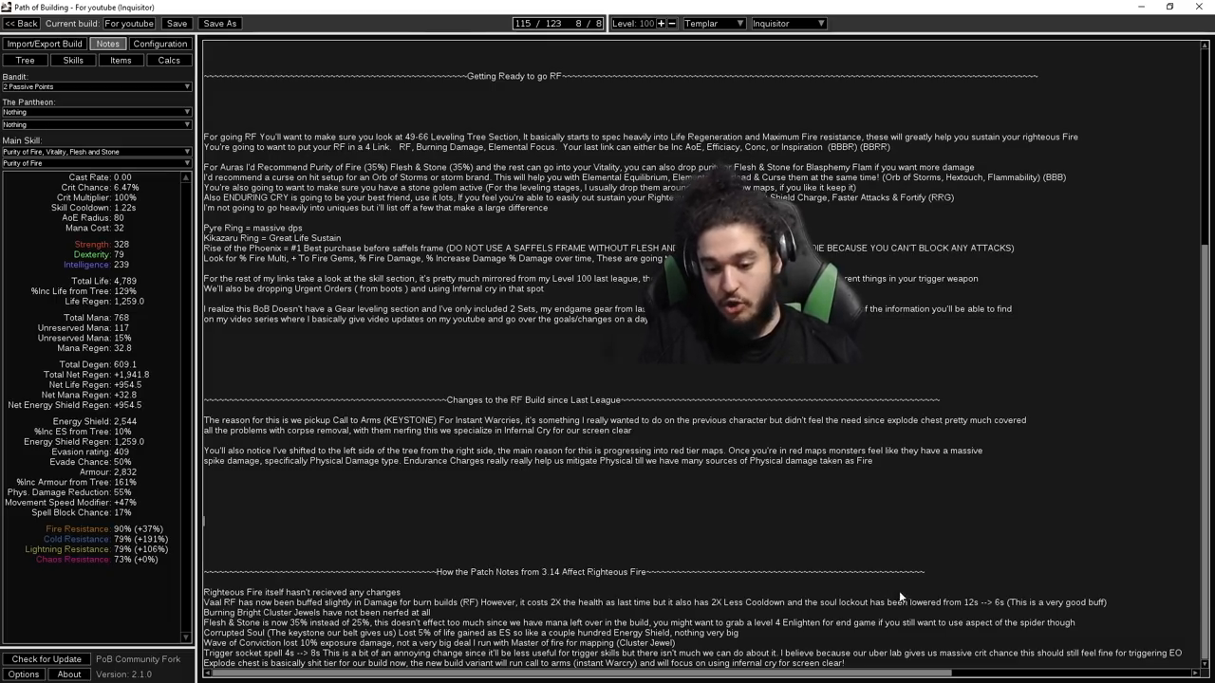
pyautogui.doubleClick(970, 601)
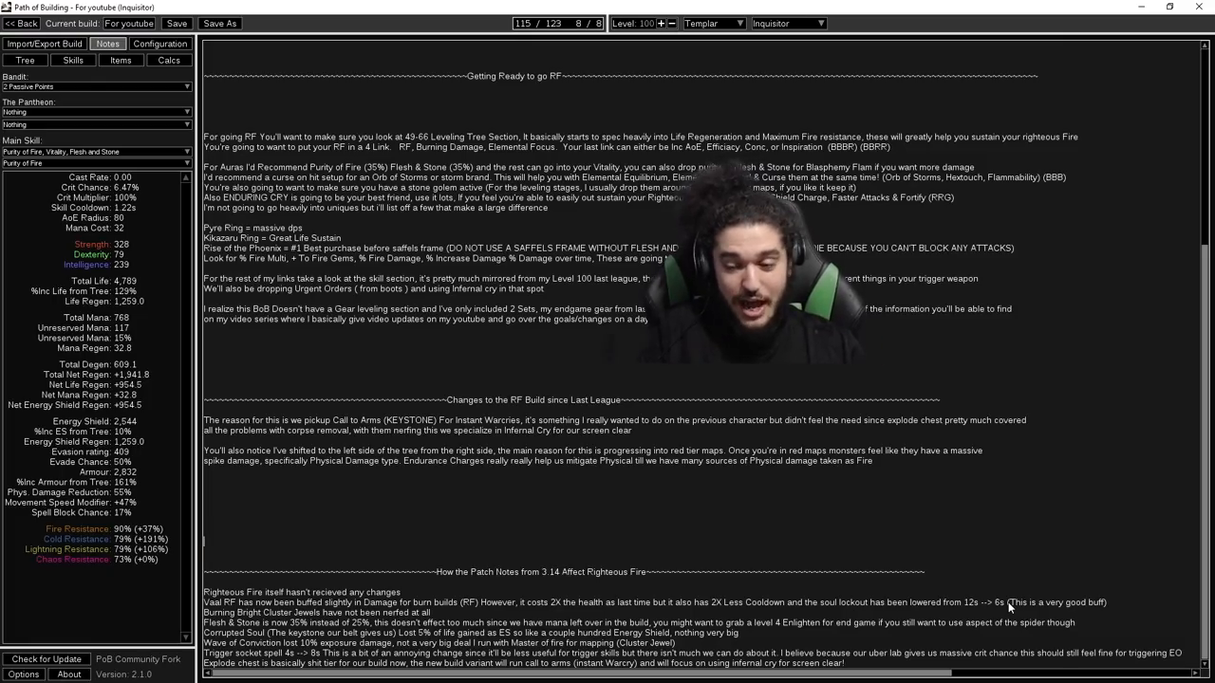
pyautogui.moveTo(555, 331)
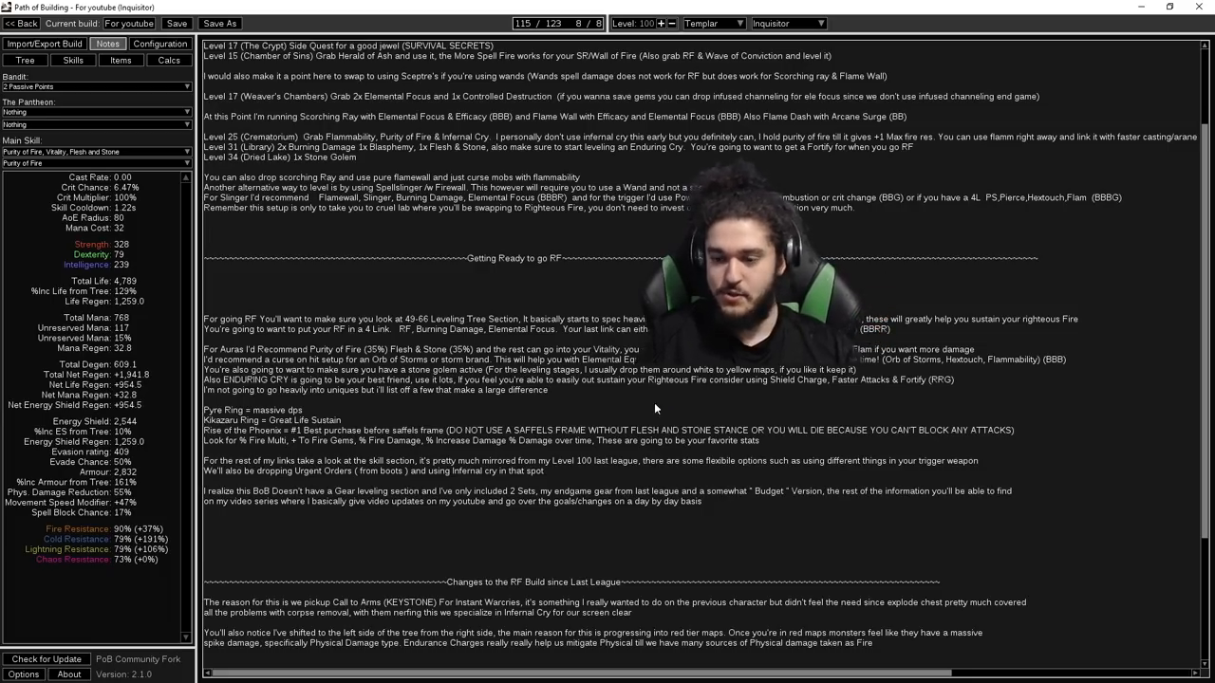
# Step: Scroll the notes to the Flesh & Stone (35%) aura recommendation
pyautogui.scroll(-3)
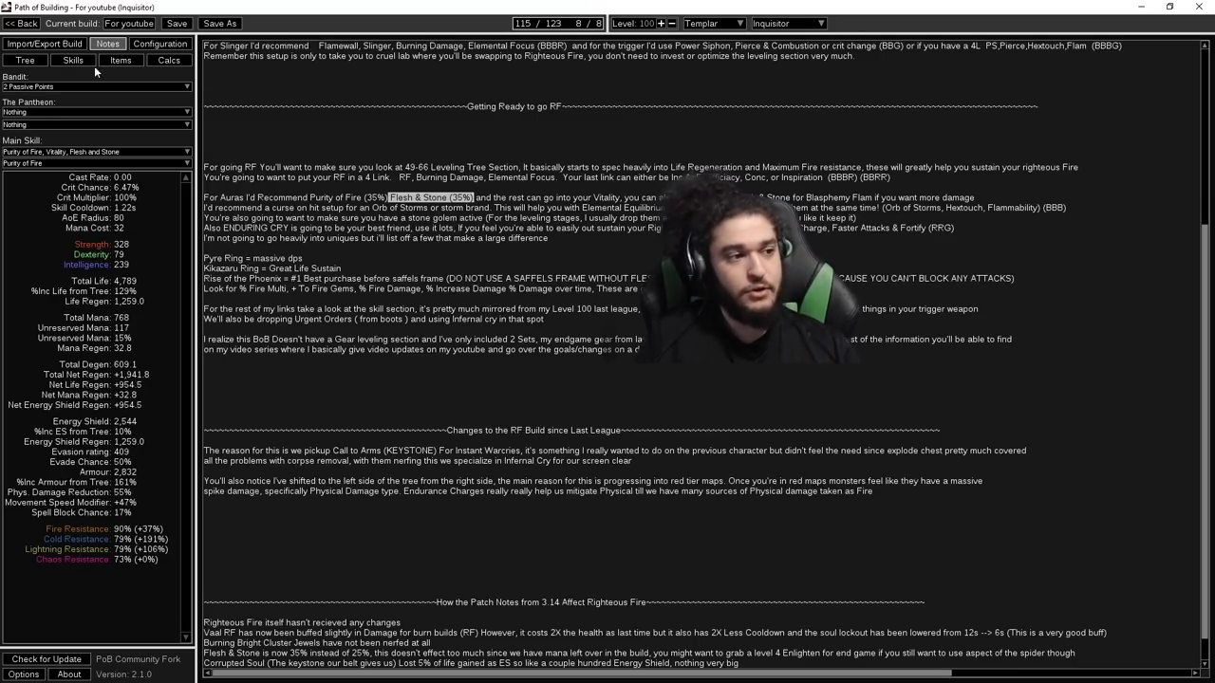
# Step: Return to the passive tree showing the 86+ Thread of Hope + Budget variant
pyautogui.click(124, 60)
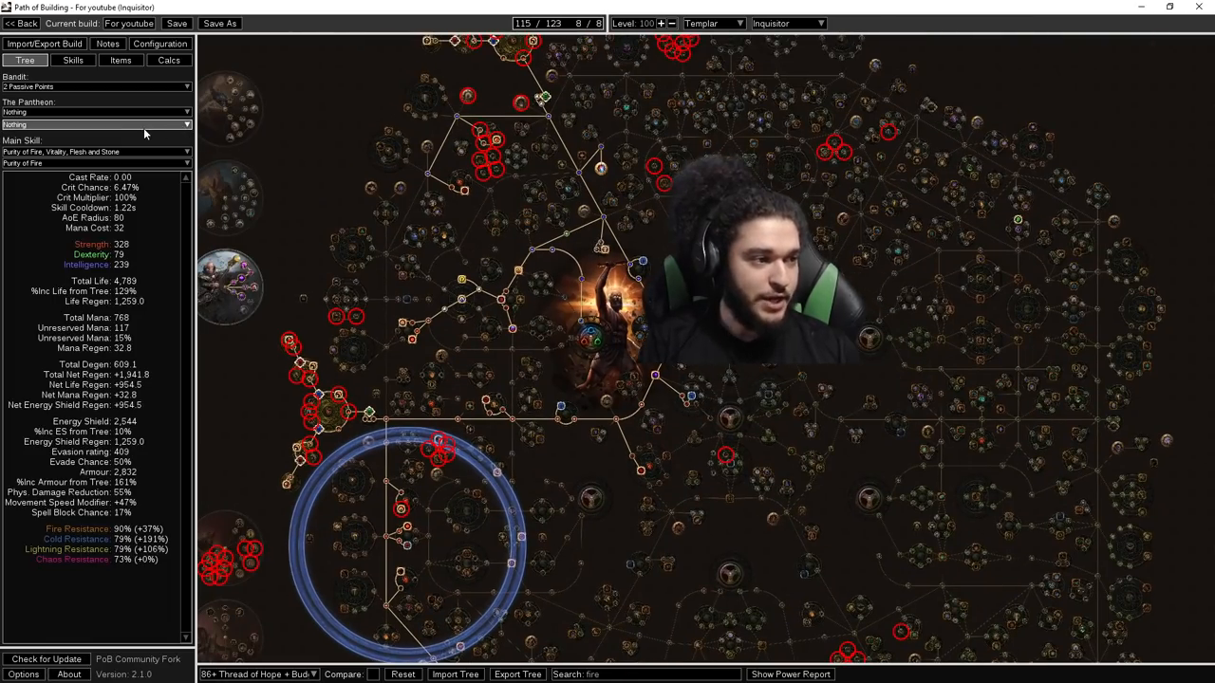
# Step: Choose Soul of the Brine King as the major pantheon god
pyautogui.click(95, 112)
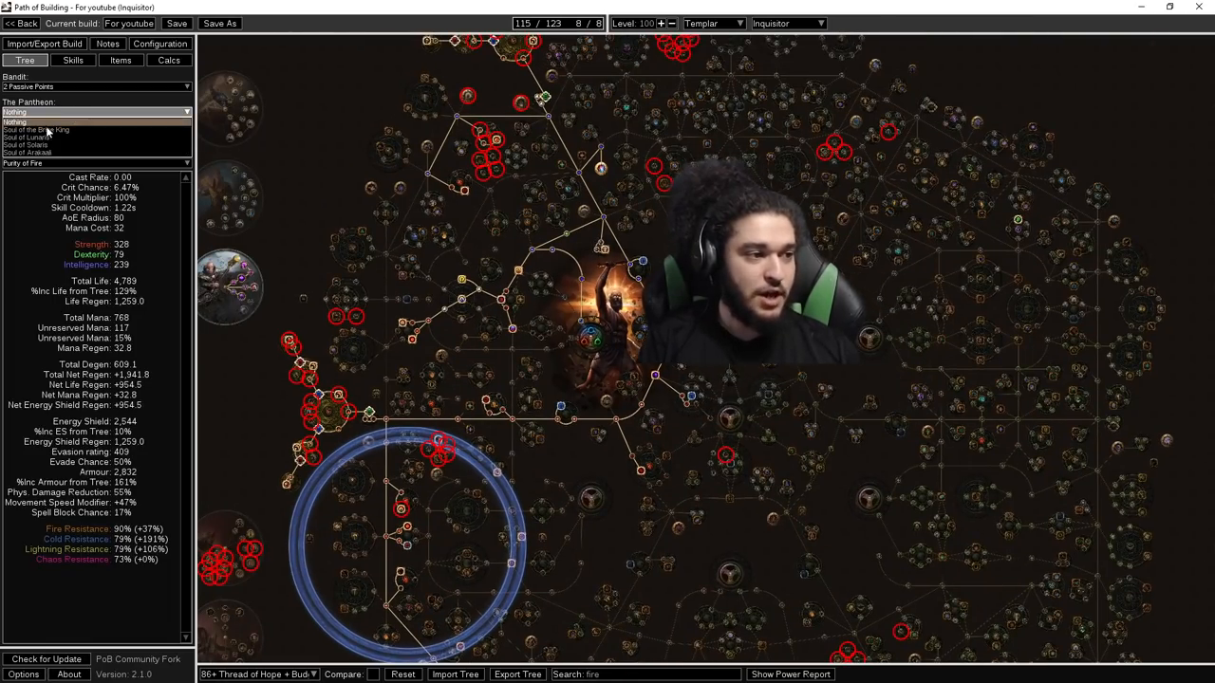
pyautogui.moveTo(59, 128)
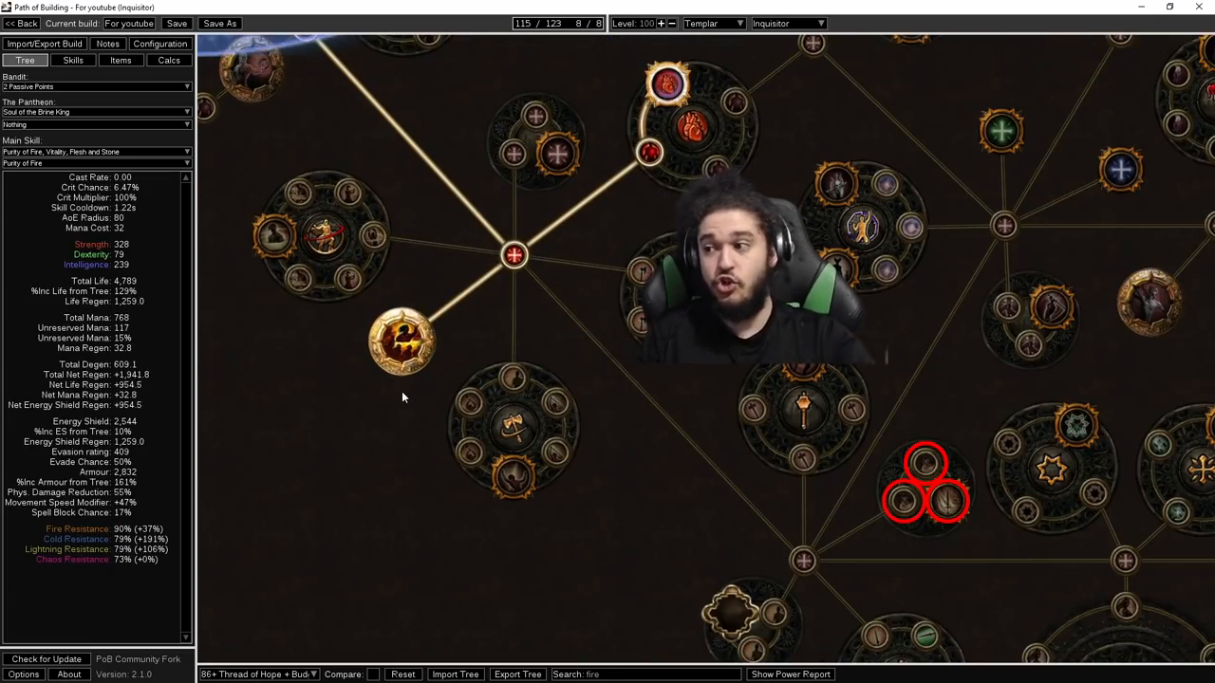
pyautogui.moveTo(404, 342)
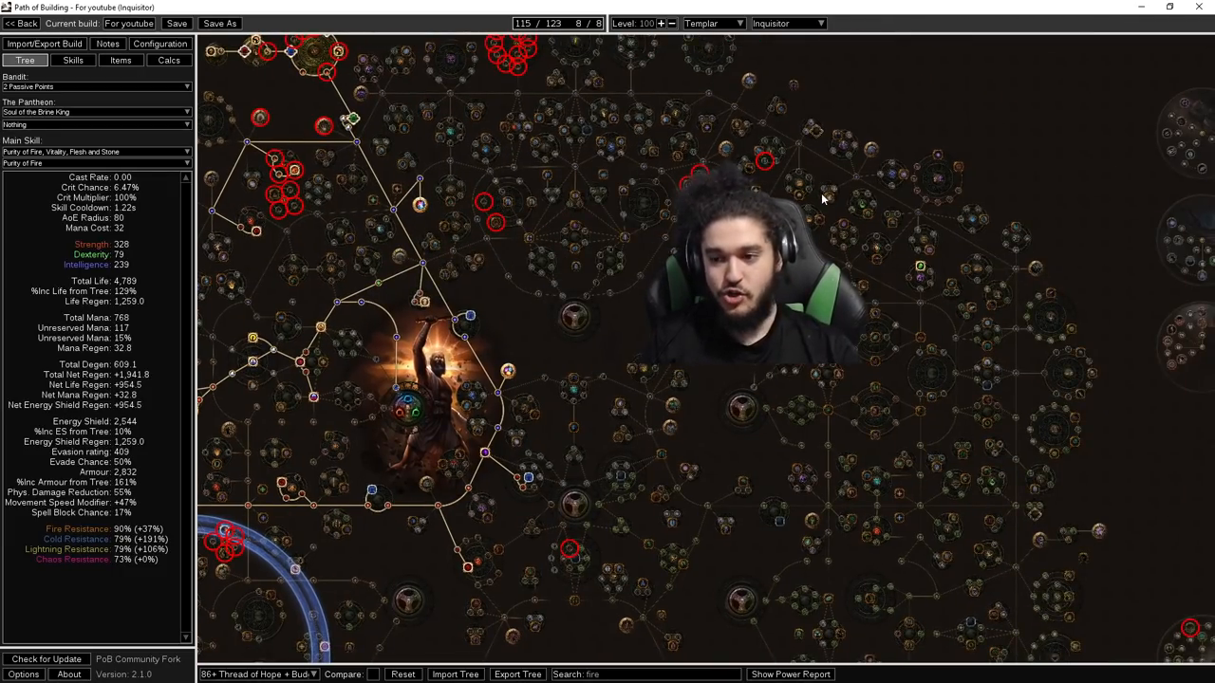
pyautogui.moveTo(567, 330)
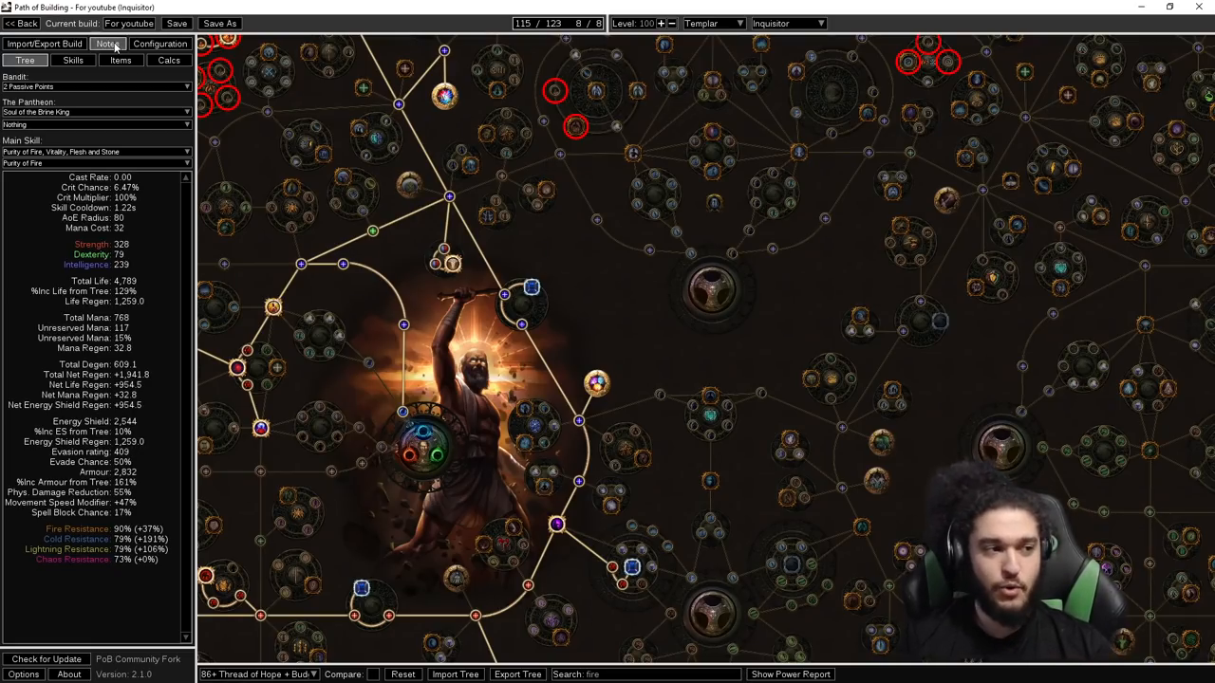
pyautogui.click(108, 44)
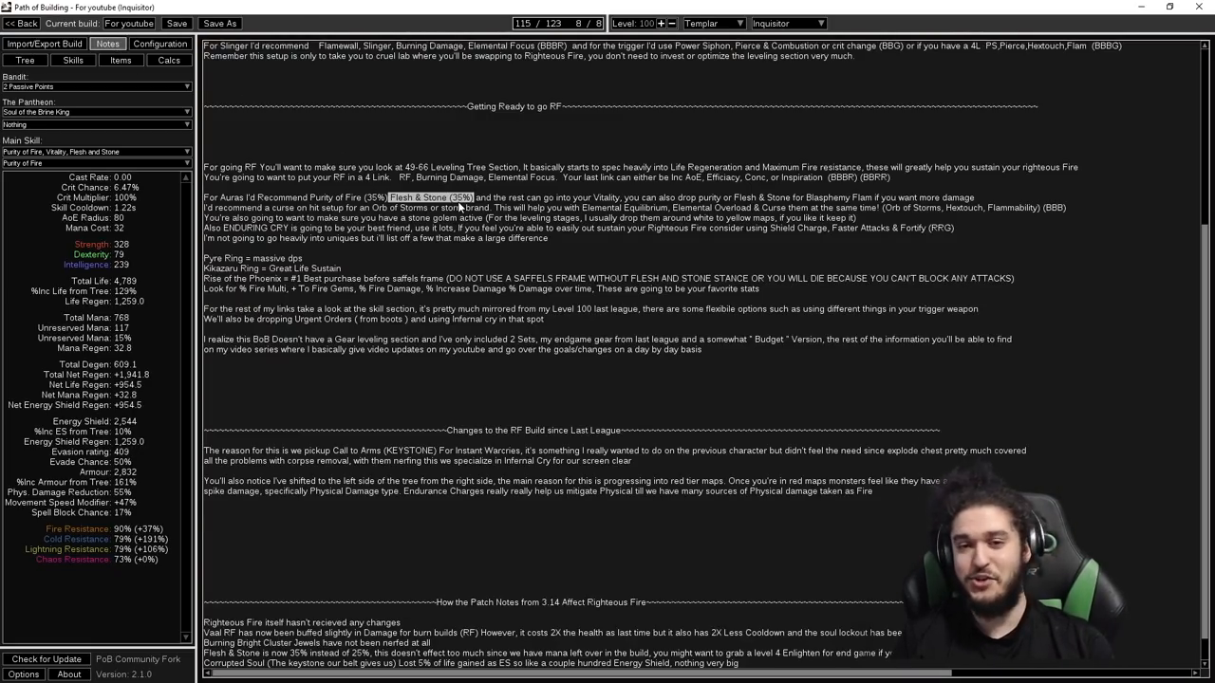
pyautogui.click(25, 60)
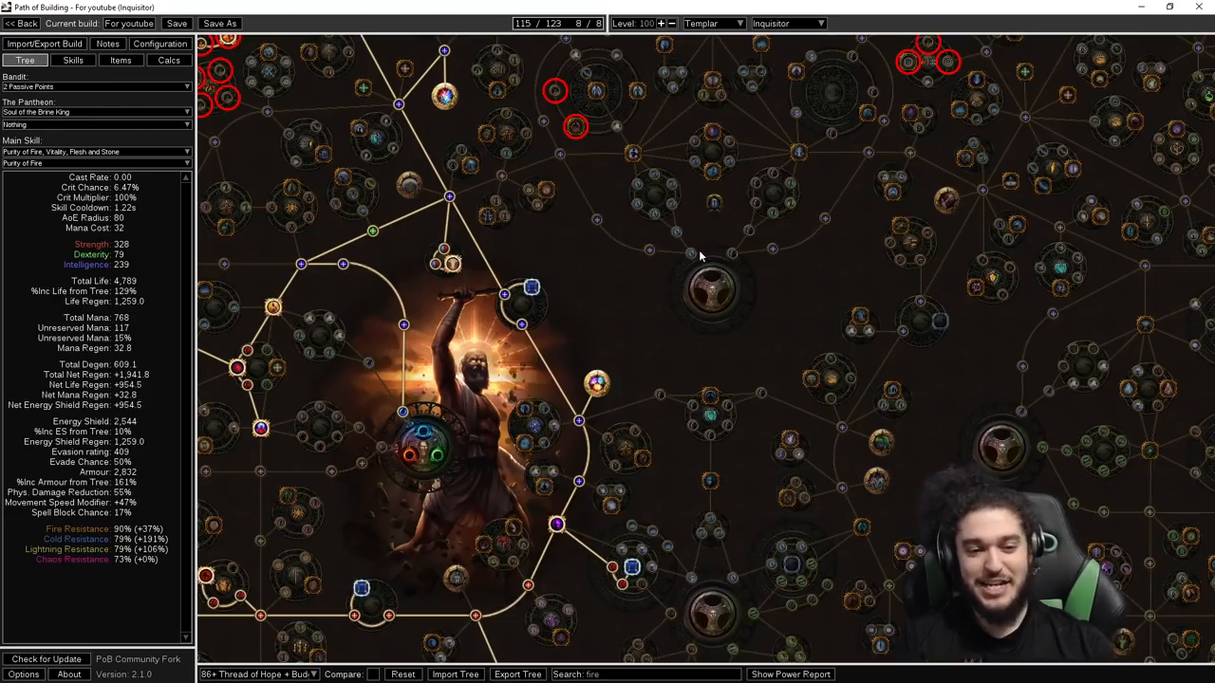
pyautogui.click(107, 44)
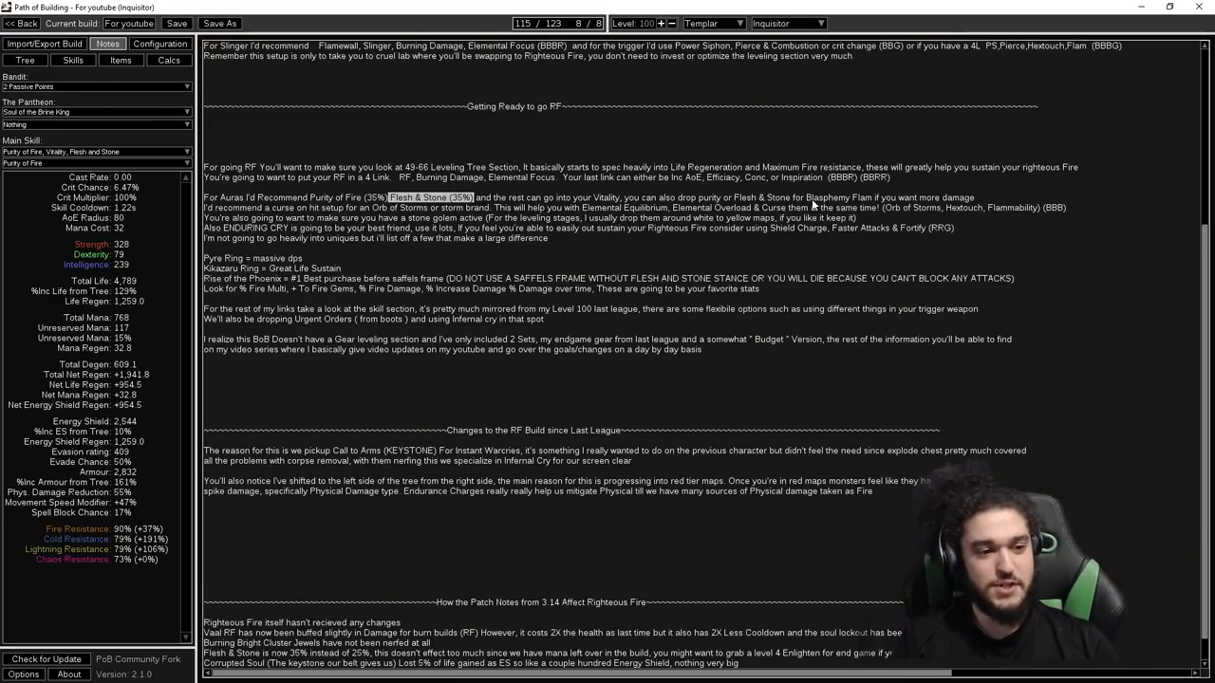
pyautogui.scroll(-3)
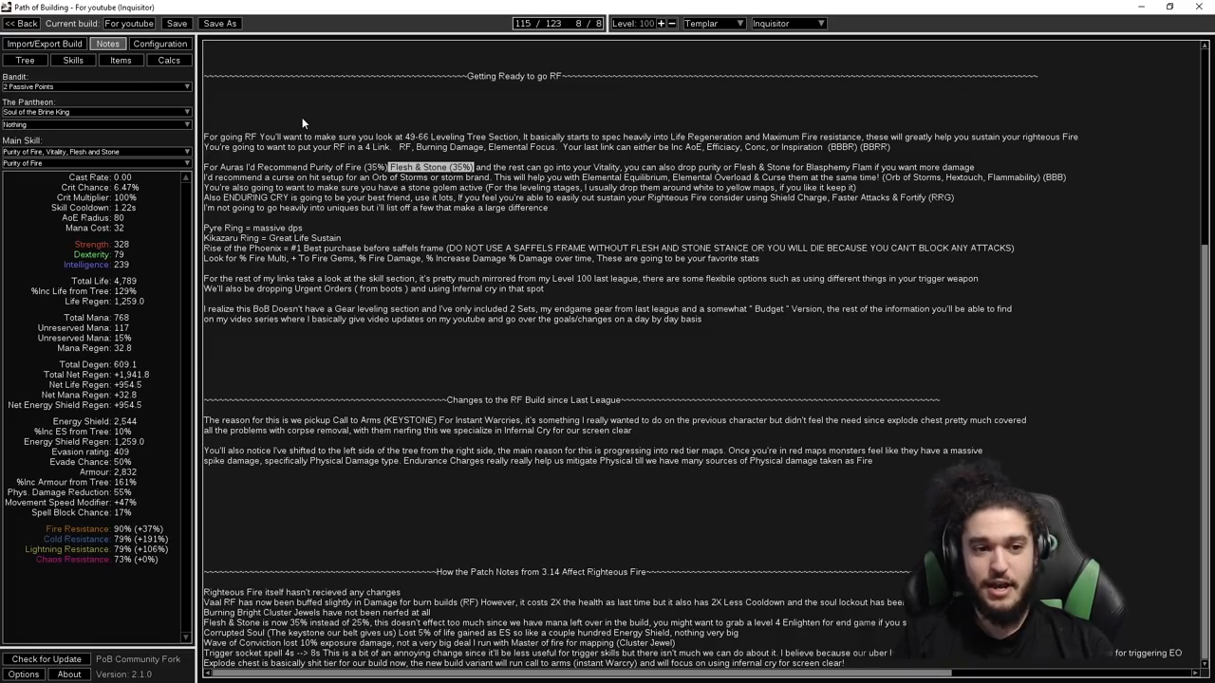
pyautogui.click(29, 60)
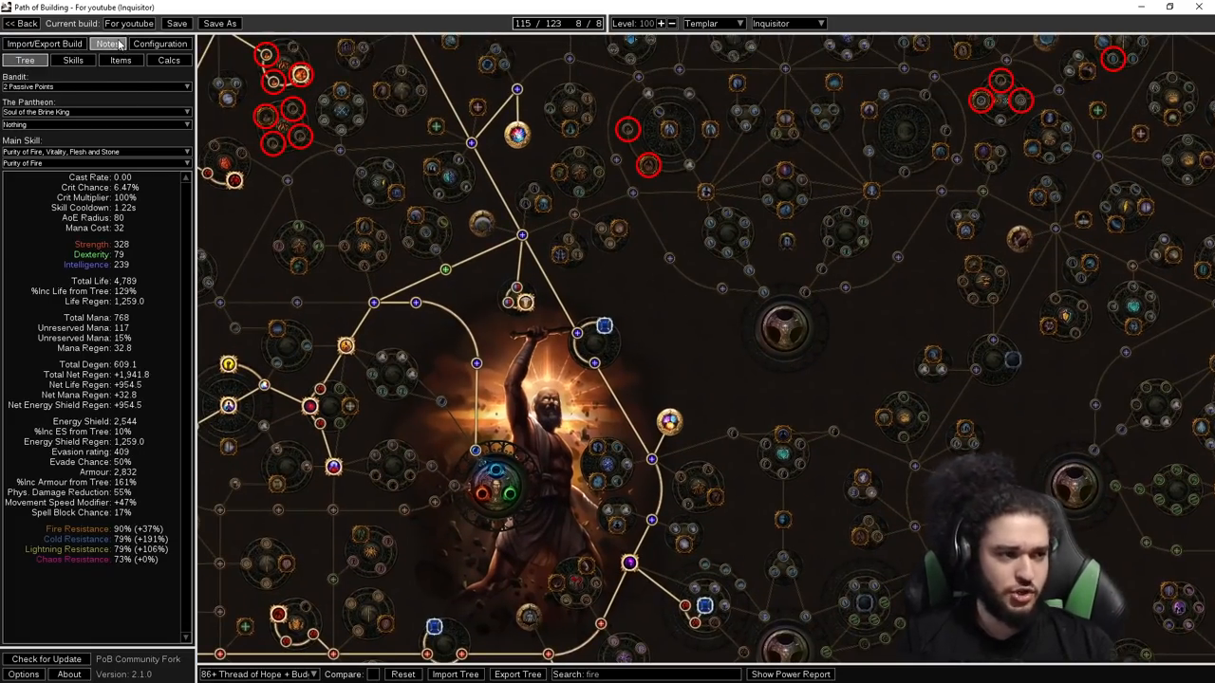
pyautogui.click(107, 44)
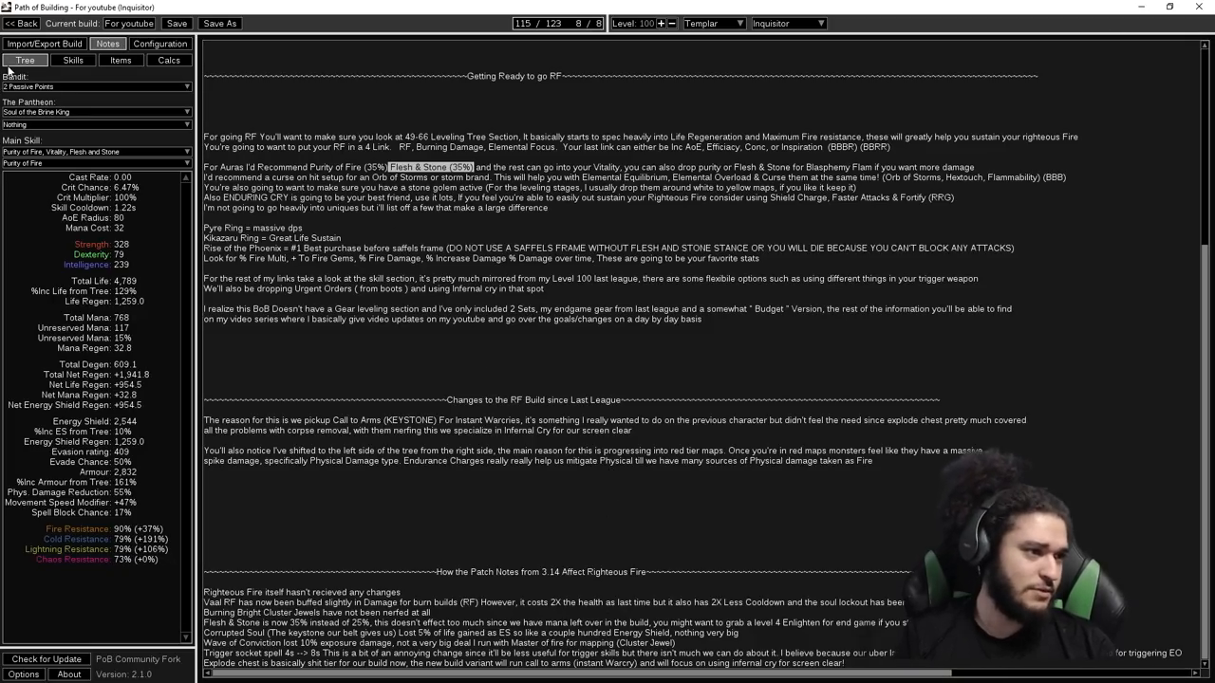
pyautogui.click(25, 60)
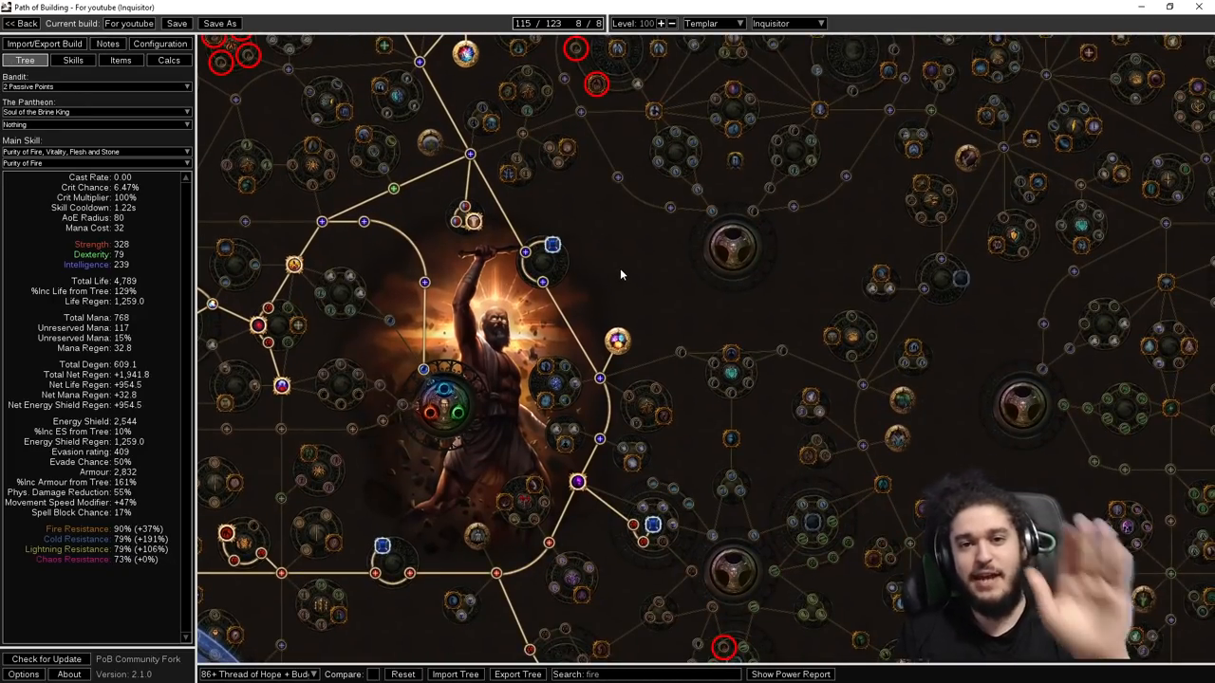